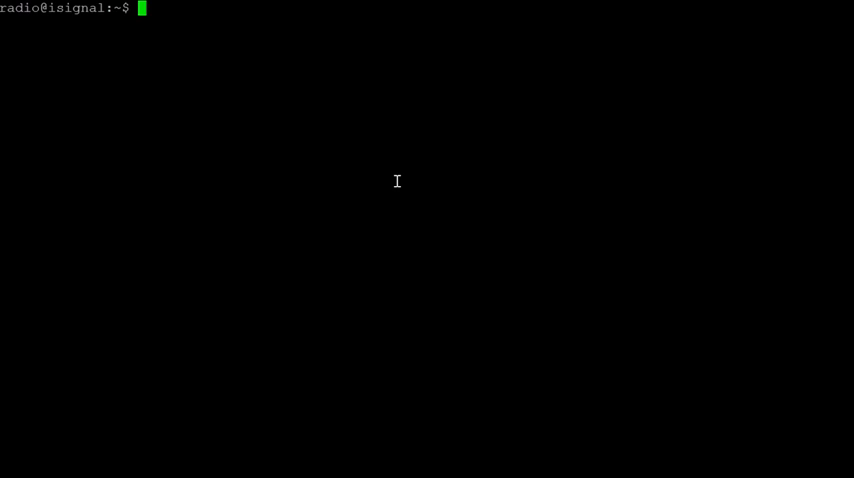
{"action": "mouse_move", "coordinate": [438, 127]}
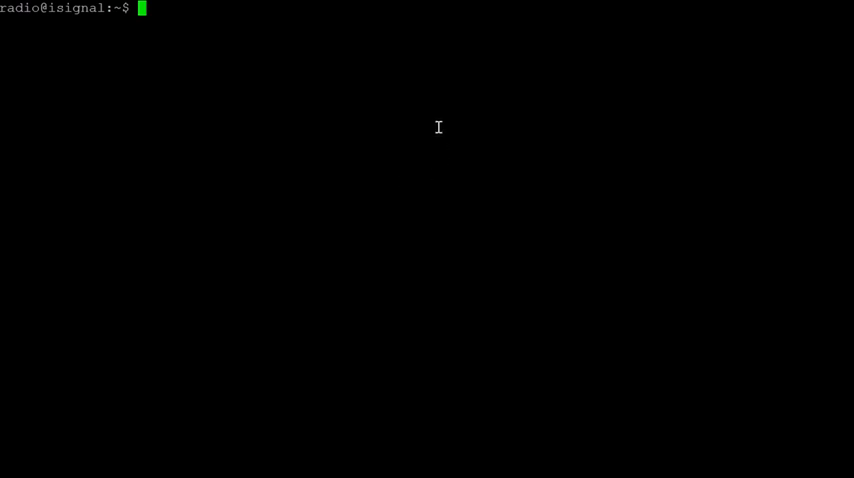
{"action": "mouse_move", "coordinate": [485, 120]}
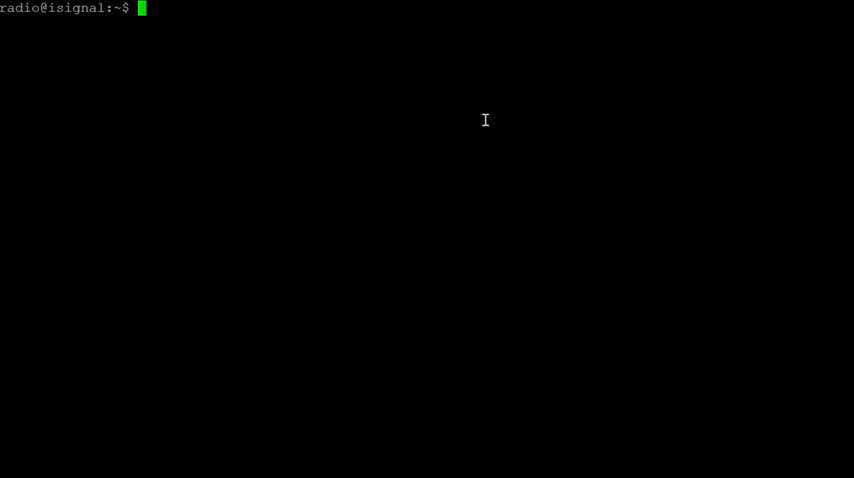
Step: Run uname -a and highlight SMP and x86_64 in the 5.4.0-78-generic kernel line
{"action": "type", "text": "una"}
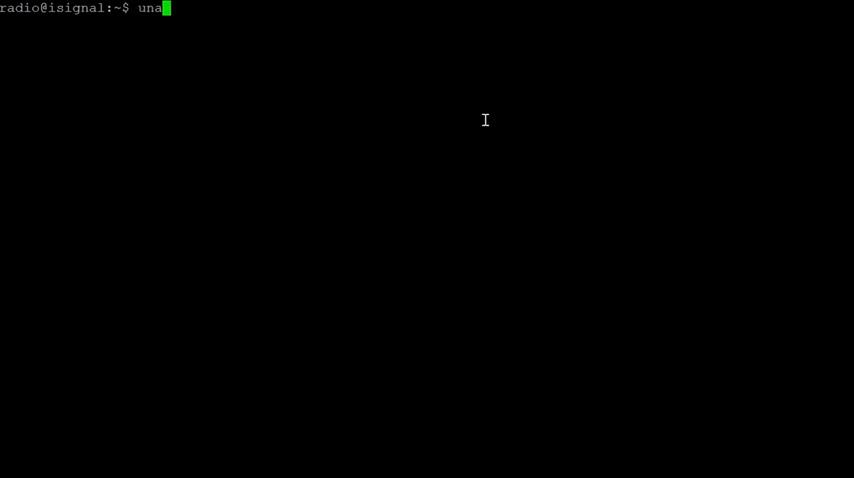
{"action": "type", "text": "me -a"}
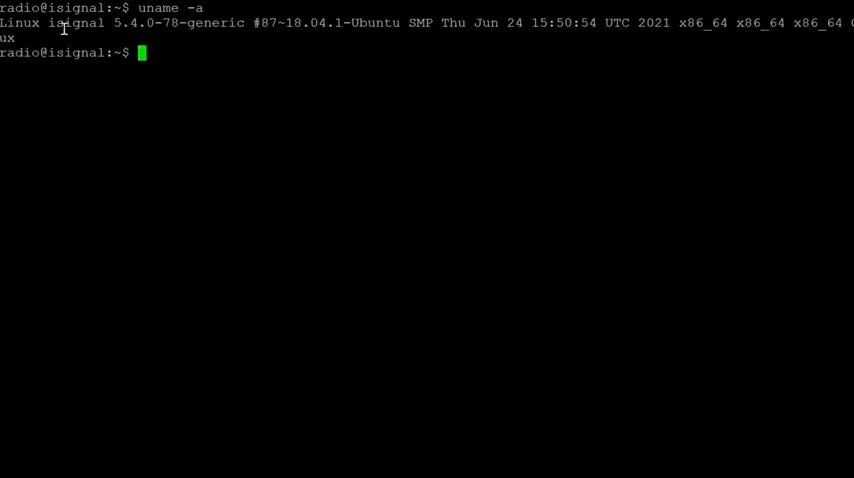
{"action": "double_click", "coordinate": [76, 30]}
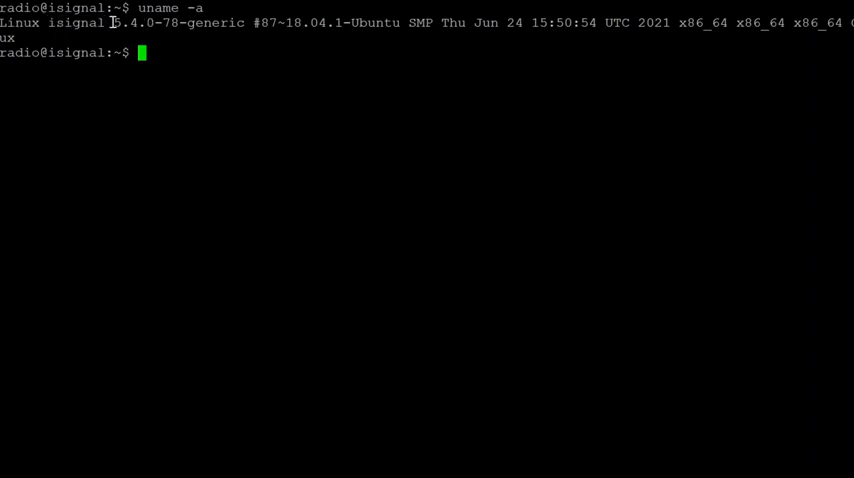
{"action": "mouse_move", "coordinate": [319, 22]}
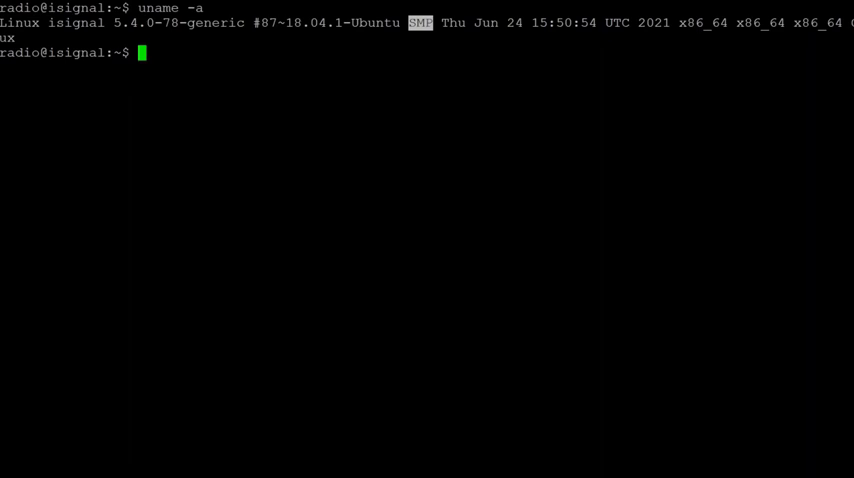
{"action": "double_click", "coordinate": [702, 22]}
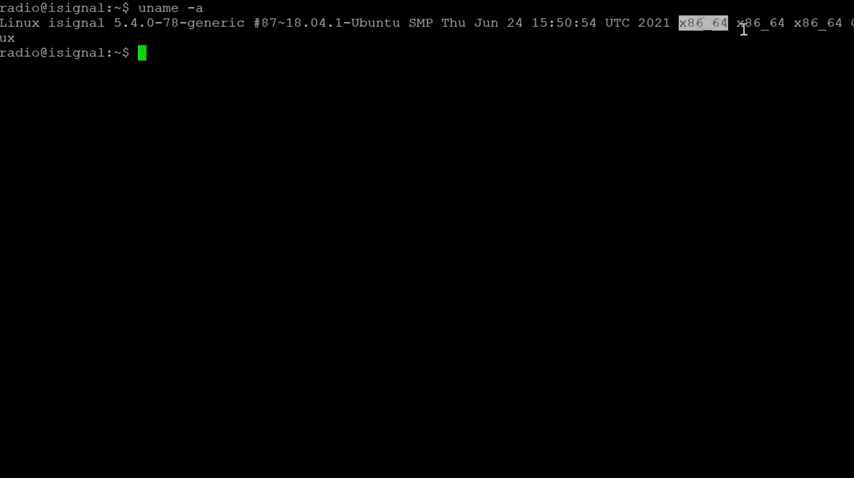
{"action": "double_click", "coordinate": [761, 22]}
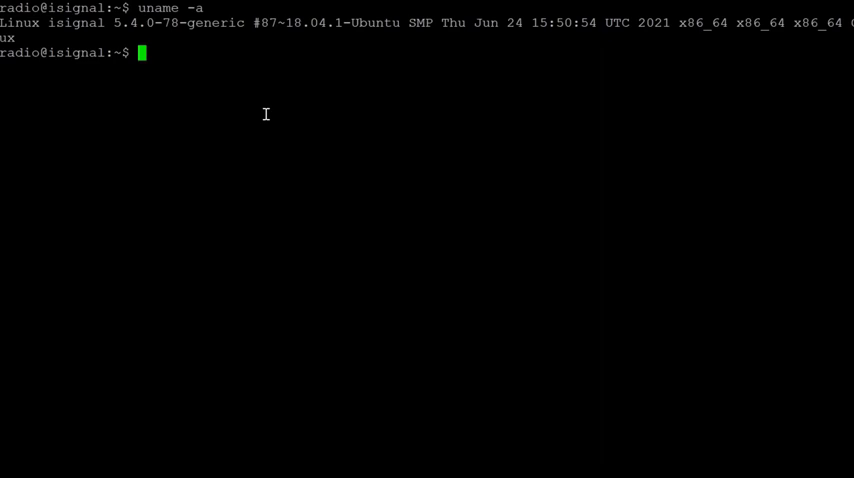
{"action": "mouse_move", "coordinate": [263, 111]}
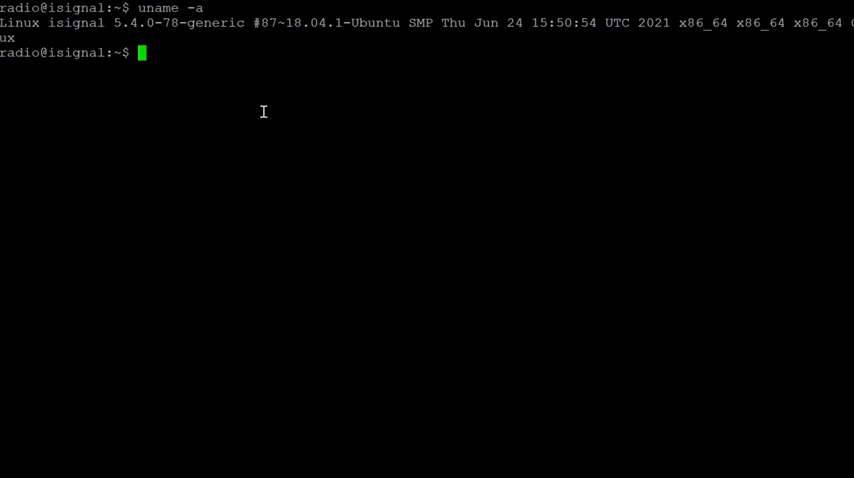
{"action": "mouse_move", "coordinate": [253, 67]}
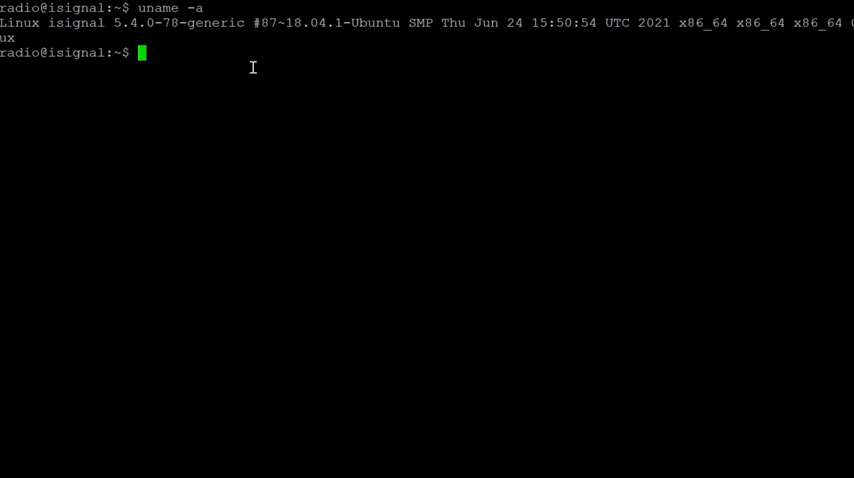
{"action": "mouse_move", "coordinate": [257, 65]}
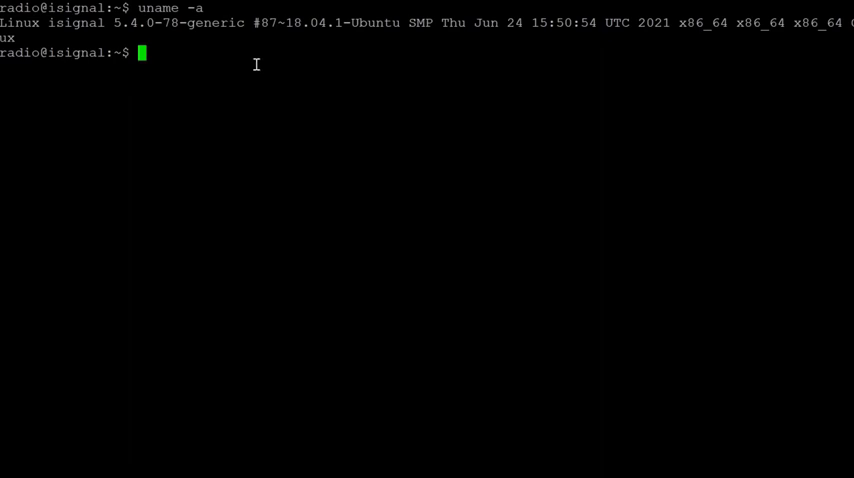
{"action": "mouse_move", "coordinate": [280, 89]}
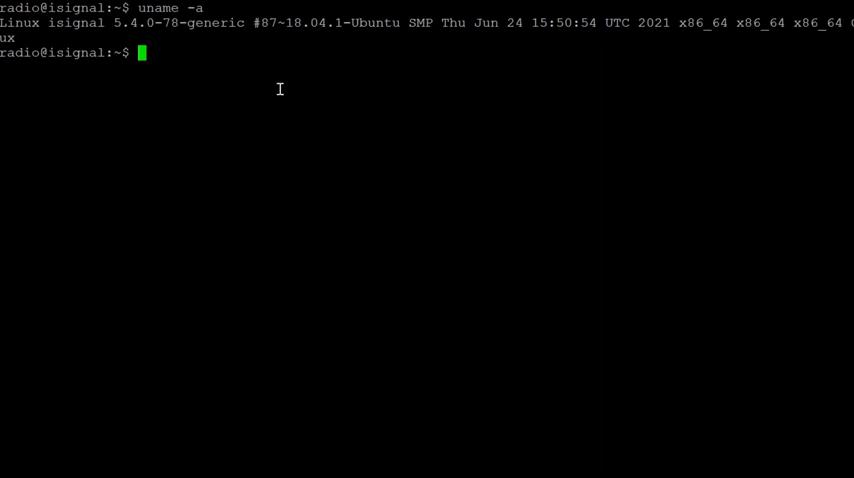
{"action": "mouse_move", "coordinate": [317, 97]}
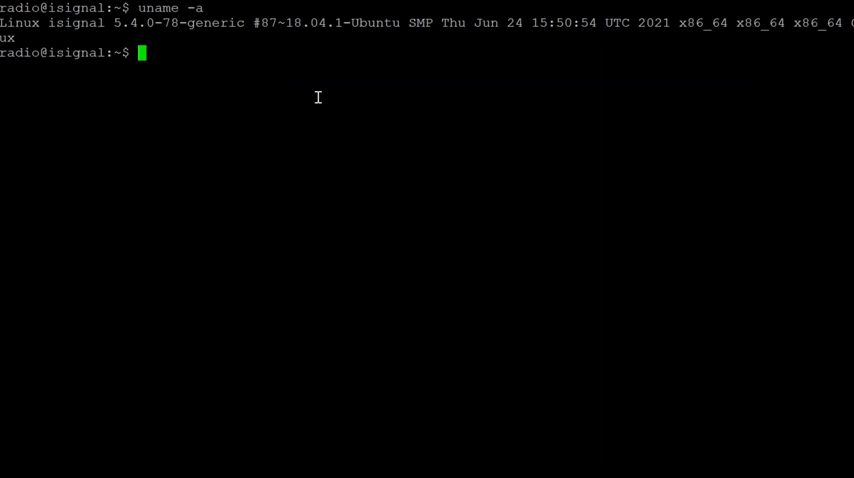
{"action": "mouse_move", "coordinate": [451, 102]}
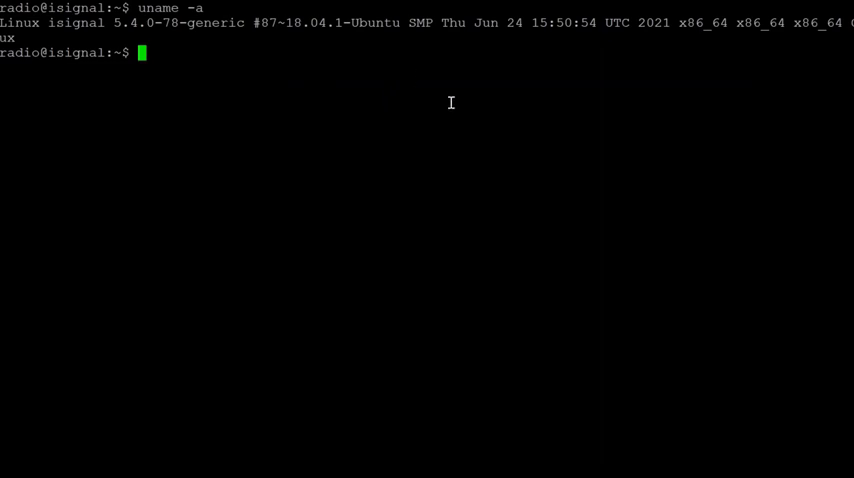
{"action": "mouse_move", "coordinate": [498, 116]}
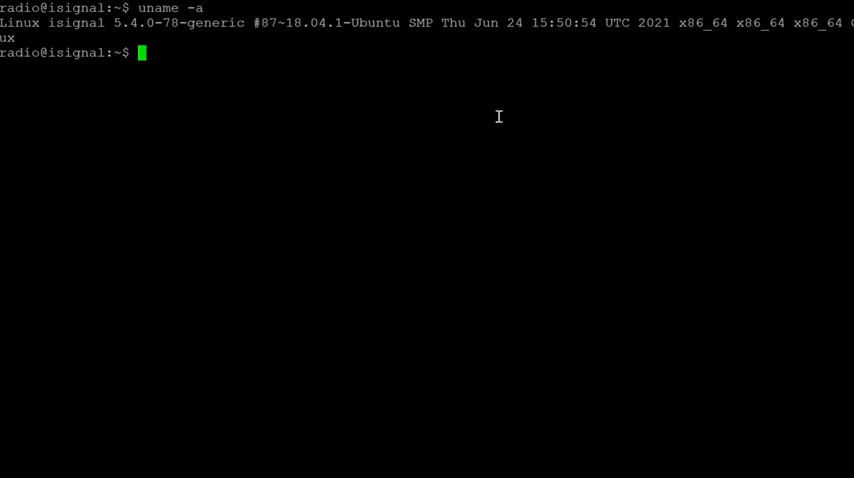
Step: Run lsb_release -a to list Ubuntu 18.04.5 LTS, release 18.04, codename bionic
{"action": "type", "text": "lsb_"}
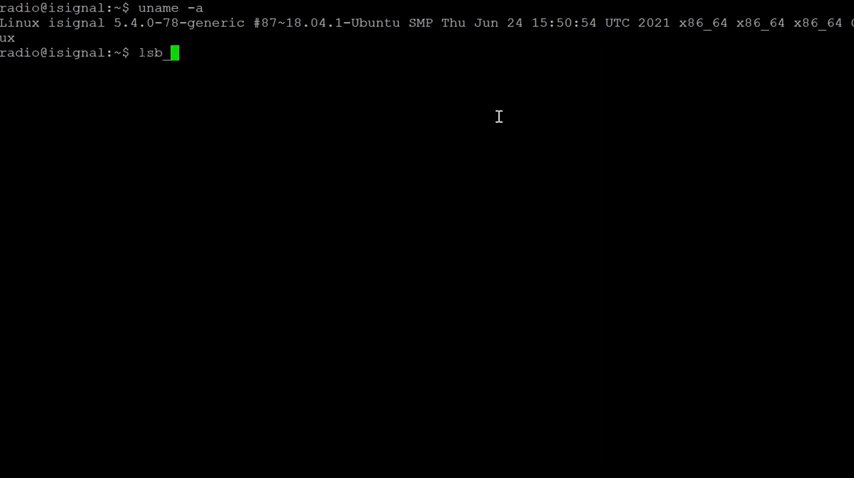
{"action": "type", "text": "_release -a"}
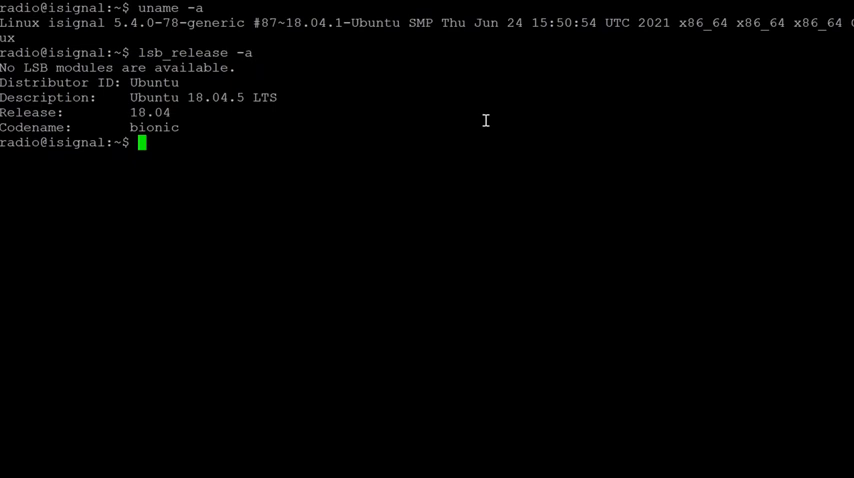
{"action": "mouse_move", "coordinate": [190, 100]}
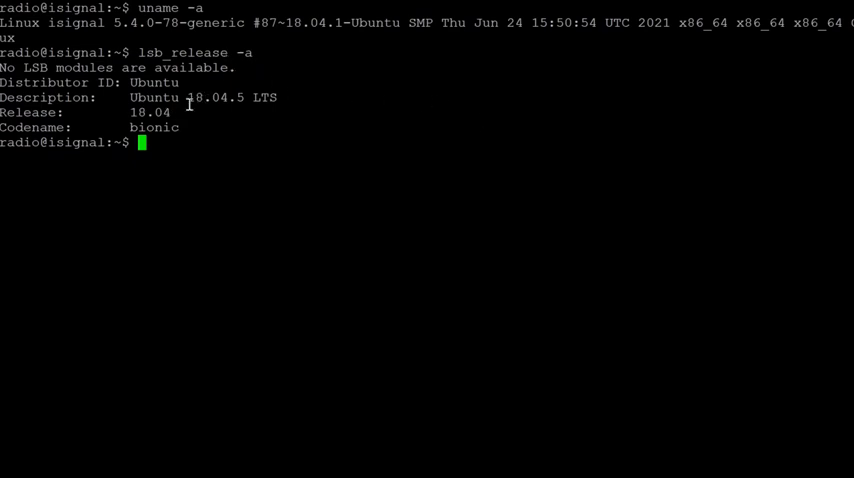
{"action": "double_click", "coordinate": [154, 127]}
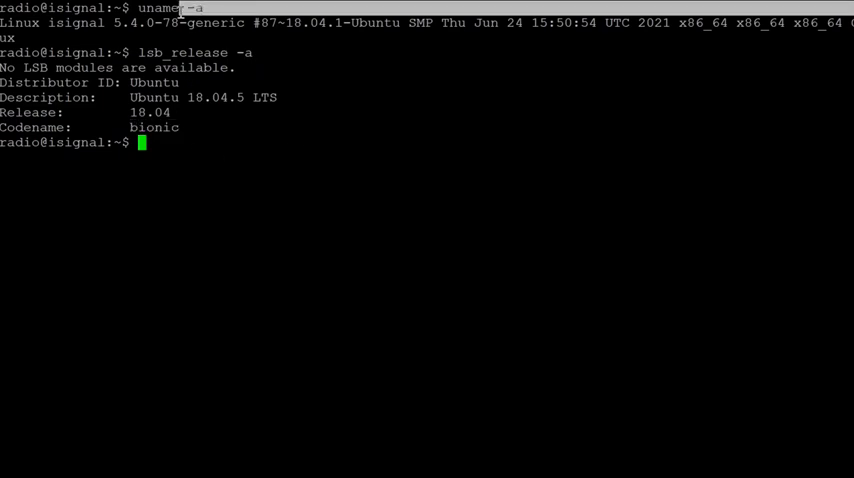
{"action": "mouse_move", "coordinate": [201, 105]}
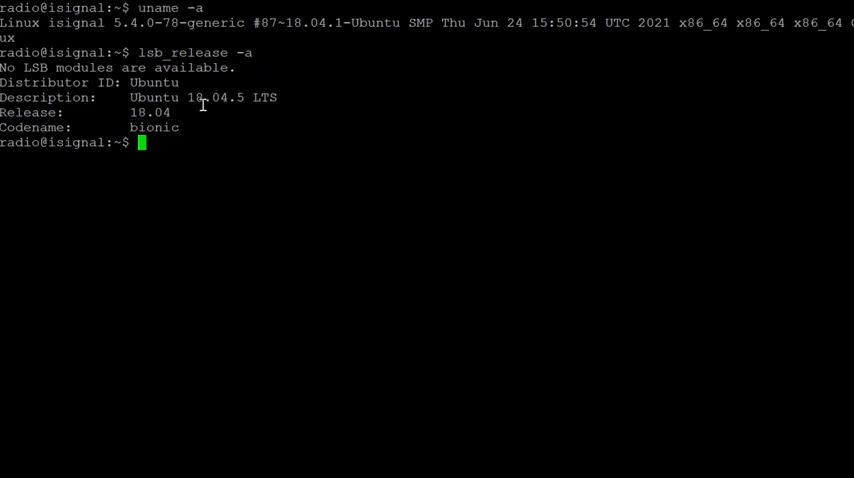
Step: Run uname -s to print Linux, then run uname -r for the kernel details
{"action": "type", "text": "uname -s"}
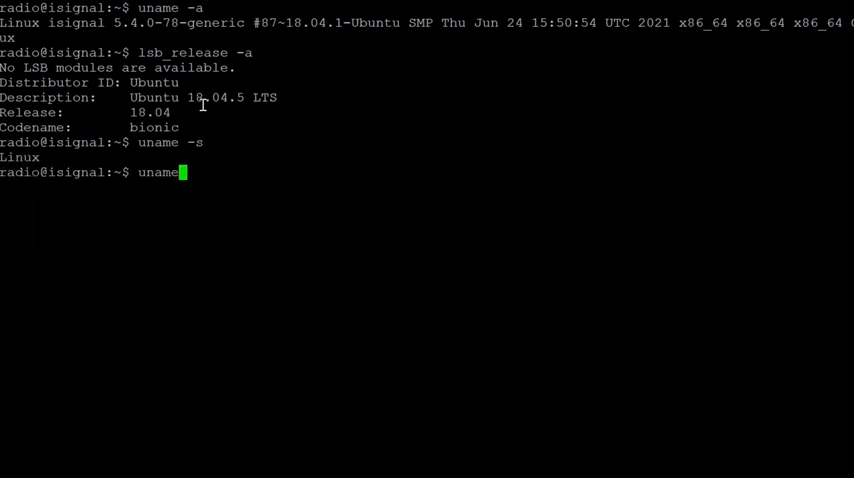
{"action": "type", "text": "-r"}
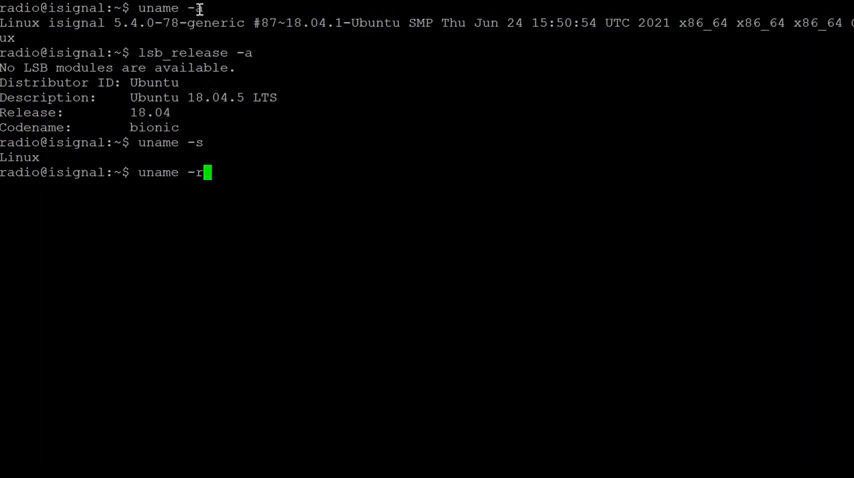
{"action": "mouse_move", "coordinate": [106, 165]}
{"action": "type", "text": "v"}
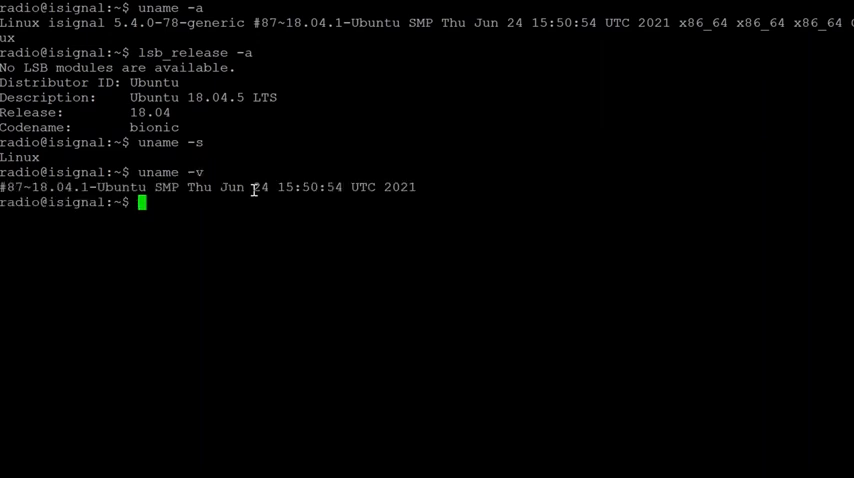
{"action": "mouse_move", "coordinate": [175, 187]}
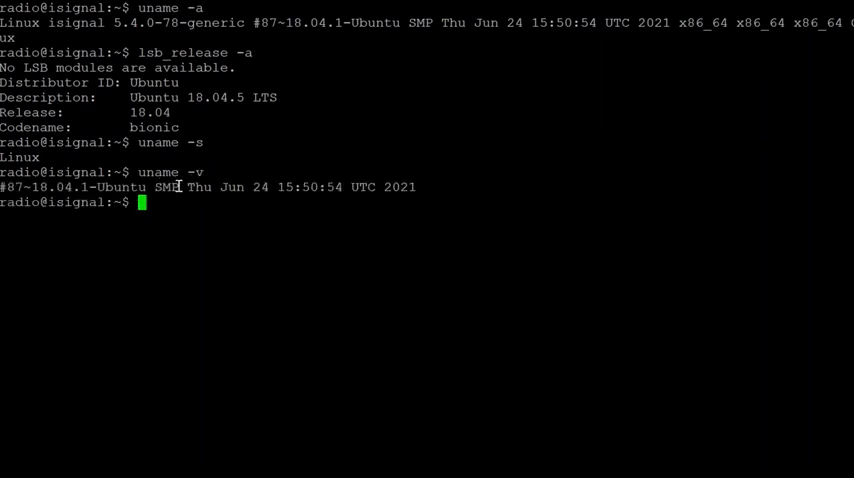
Step: View the uname manual with man uname, highlight --processor, then quit it
{"action": "type", "text": "man"}
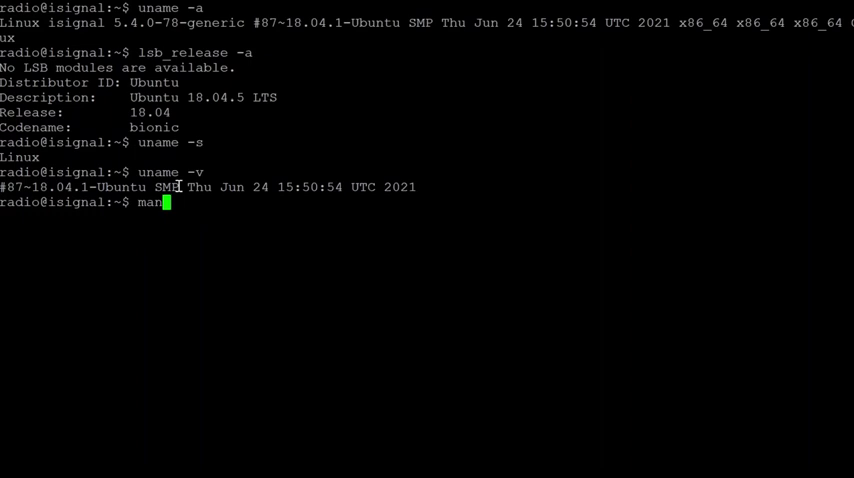
{"action": "type", "text": "uname"}
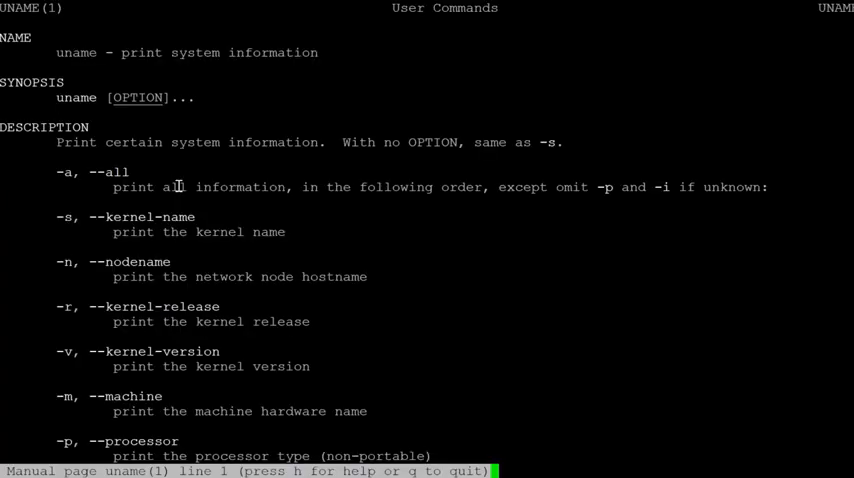
{"action": "mouse_move", "coordinate": [130, 240]}
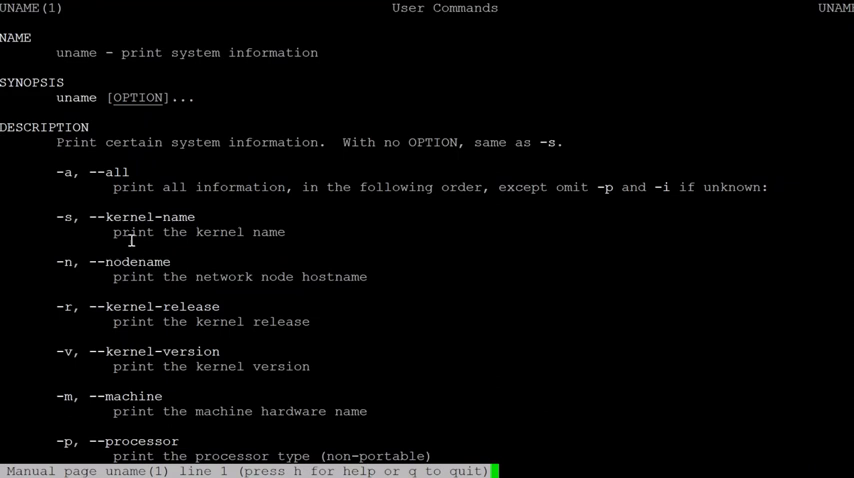
{"action": "double_click", "coordinate": [153, 306]}
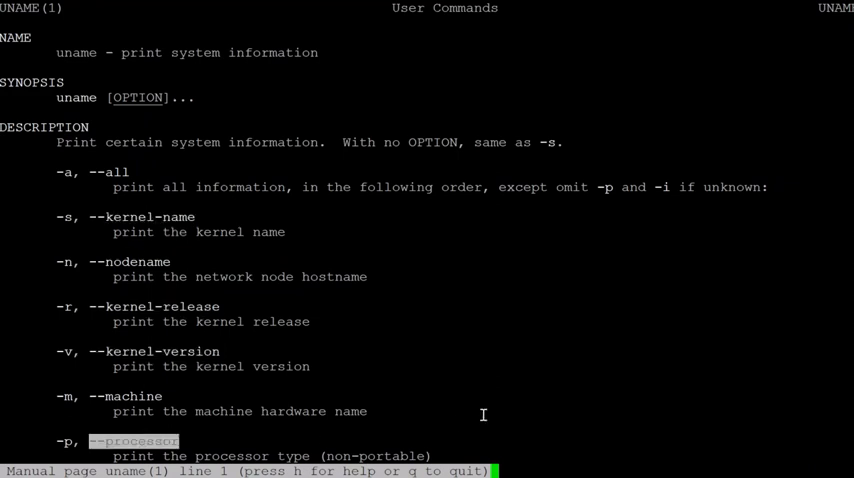
{"action": "mouse_move", "coordinate": [507, 337]}
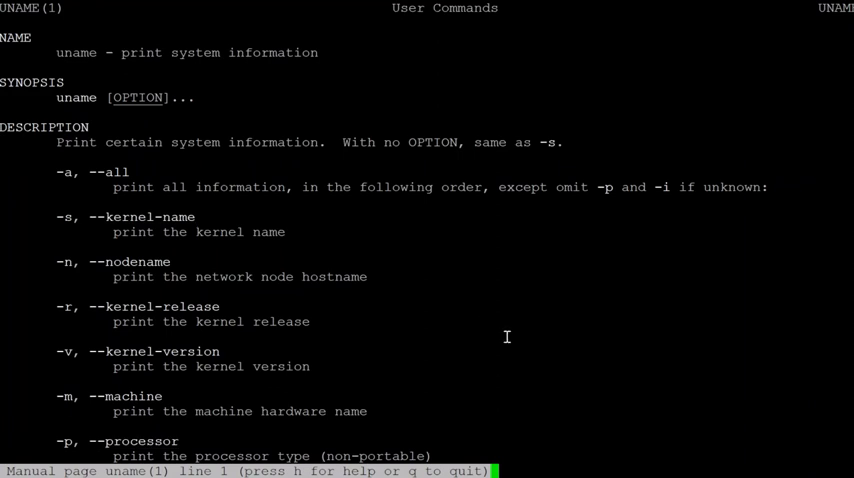
{"action": "key", "text": "q"}
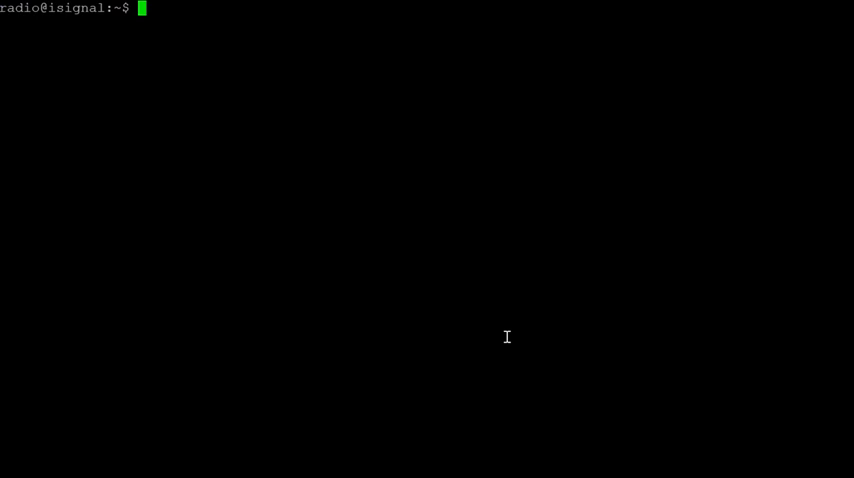
Step: Open /proc/cpuinfo read-only in vi to view the Intel Core i5-3380M details
{"action": "type", "text": "vi"}
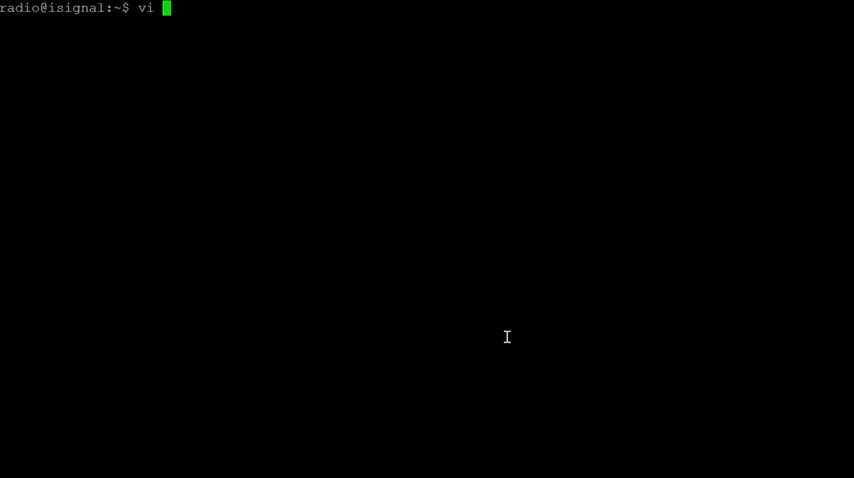
{"action": "type", "text": "/proc"}
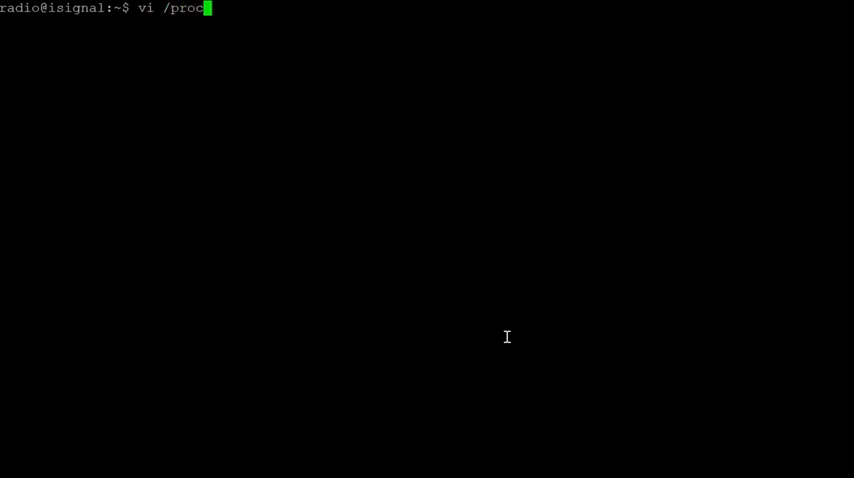
{"action": "type", "text": "cp"}
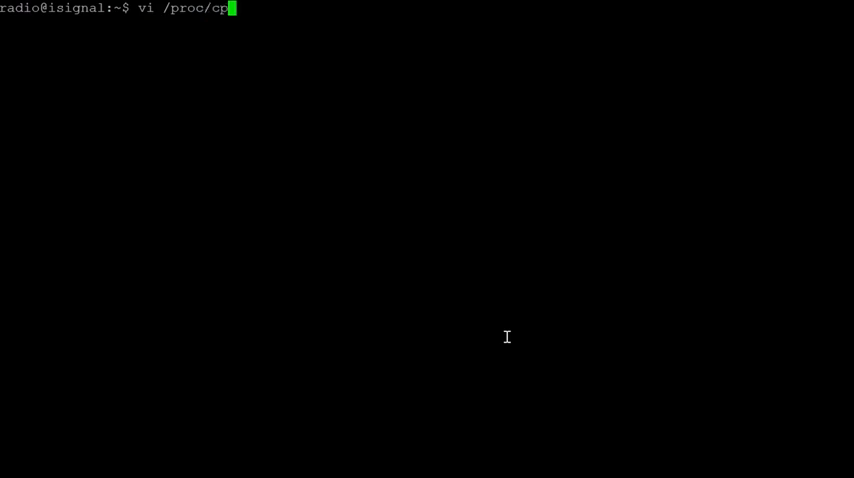
{"action": "type", "text": "ufile"}
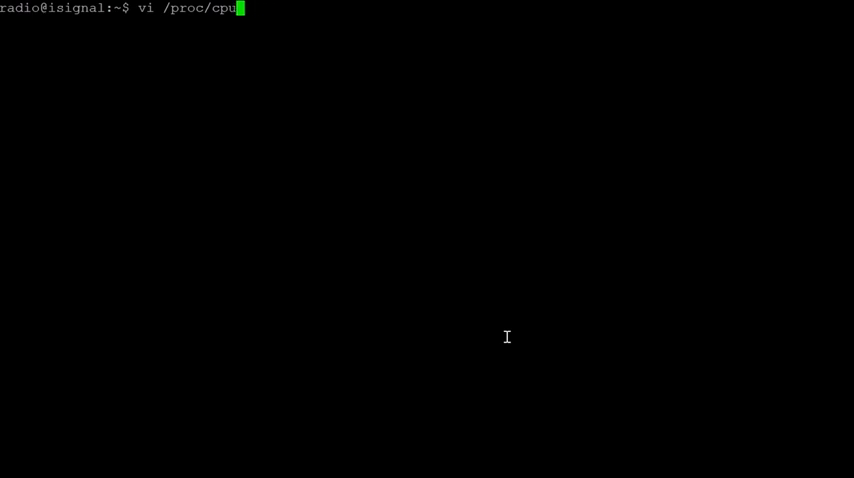
{"action": "type", "text": "info"}
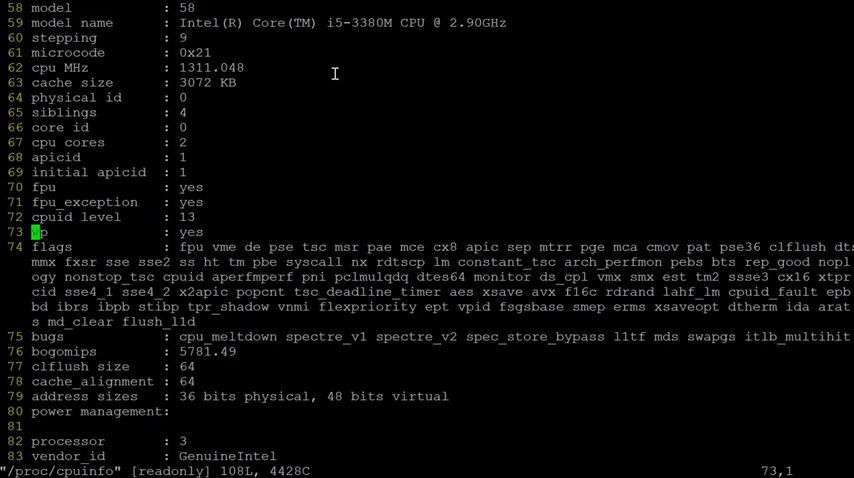
Step: Jump to the top of cpuinfo and highlight GenuineIntel, cpu family 6, model 58 and fpu
{"action": "key", "text": "g"}
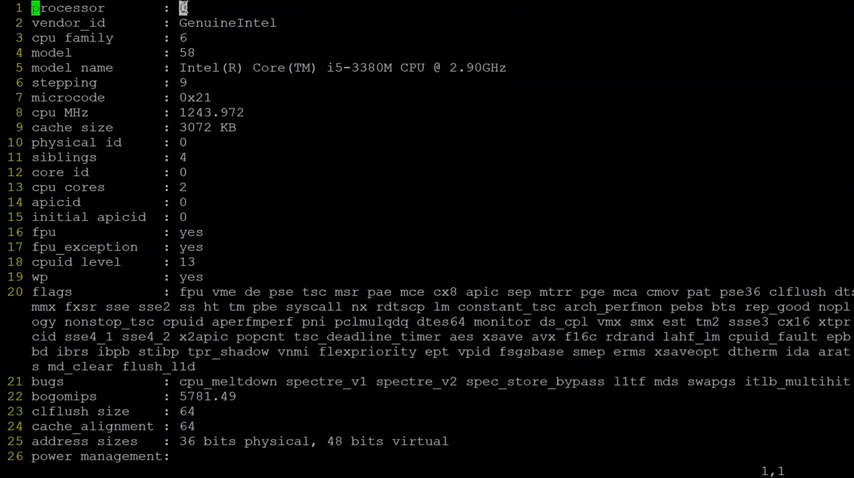
{"action": "double_click", "coordinate": [222, 22]}
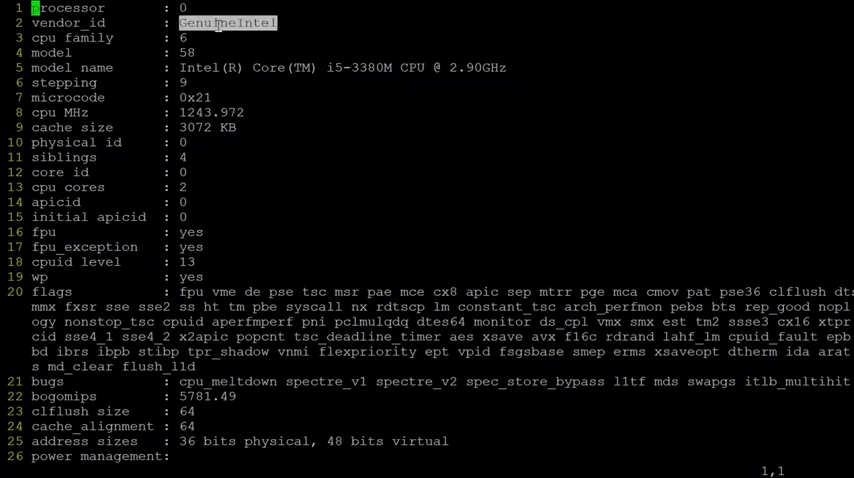
{"action": "mouse_move", "coordinate": [229, 53]}
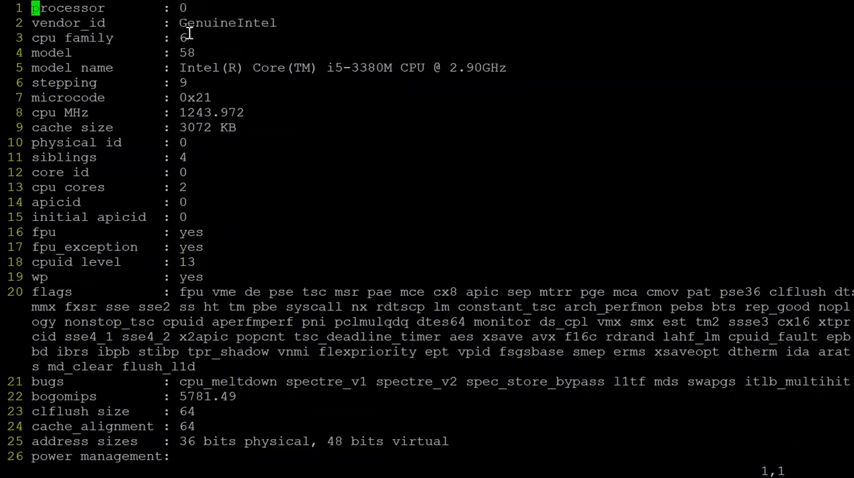
{"action": "double_click", "coordinate": [77, 37]}
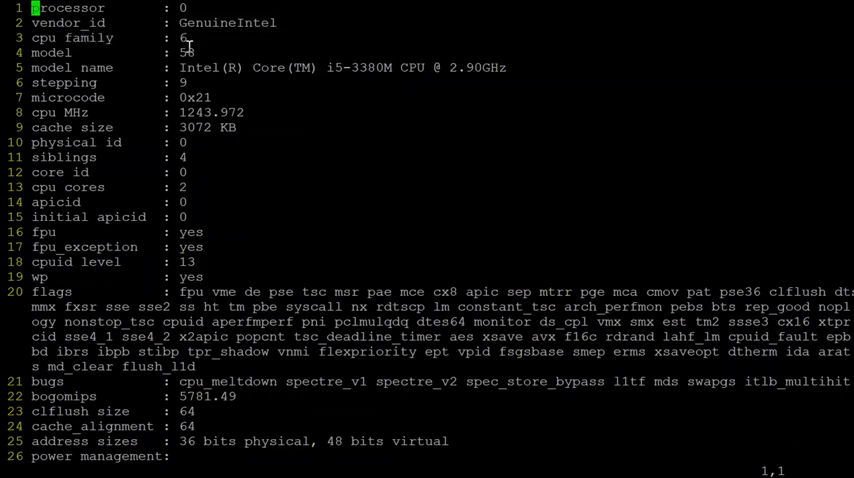
{"action": "double_click", "coordinate": [350, 67]}
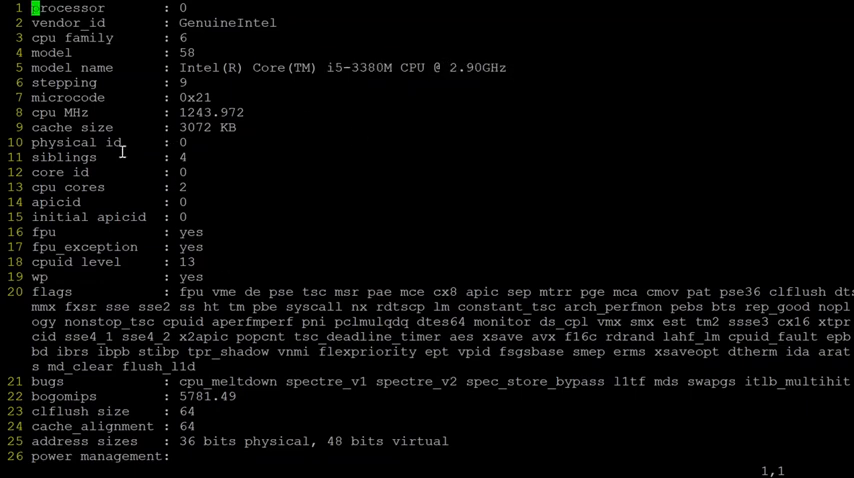
{"action": "mouse_move", "coordinate": [67, 202]}
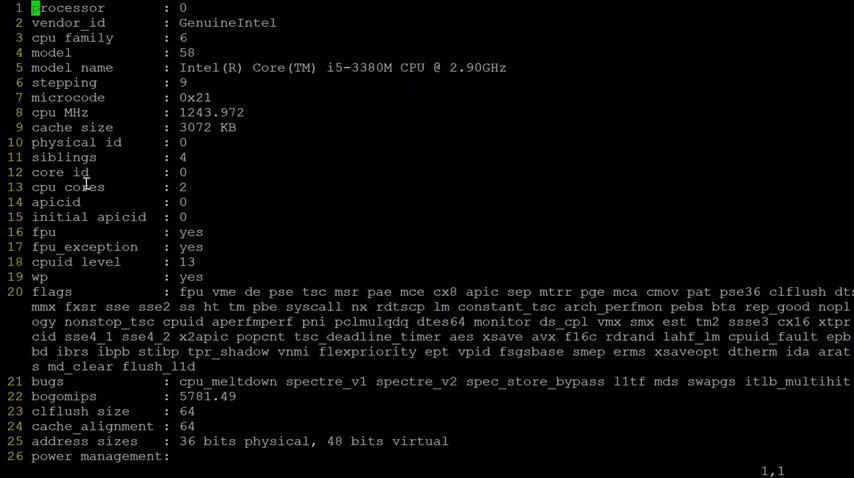
{"action": "mouse_move", "coordinate": [202, 186]}
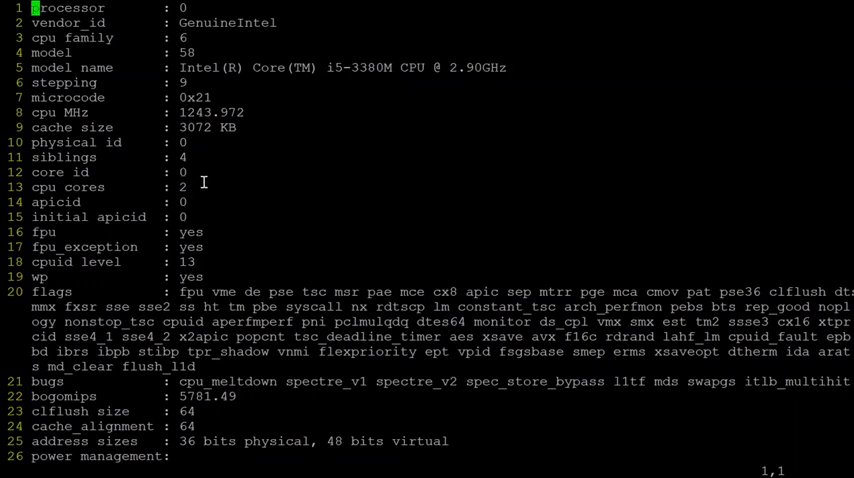
{"action": "mouse_move", "coordinate": [229, 207]}
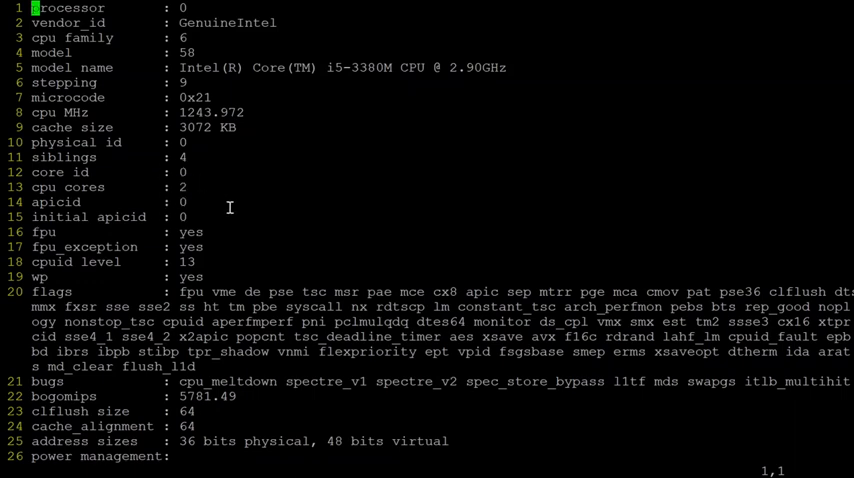
{"action": "mouse_move", "coordinate": [348, 220]}
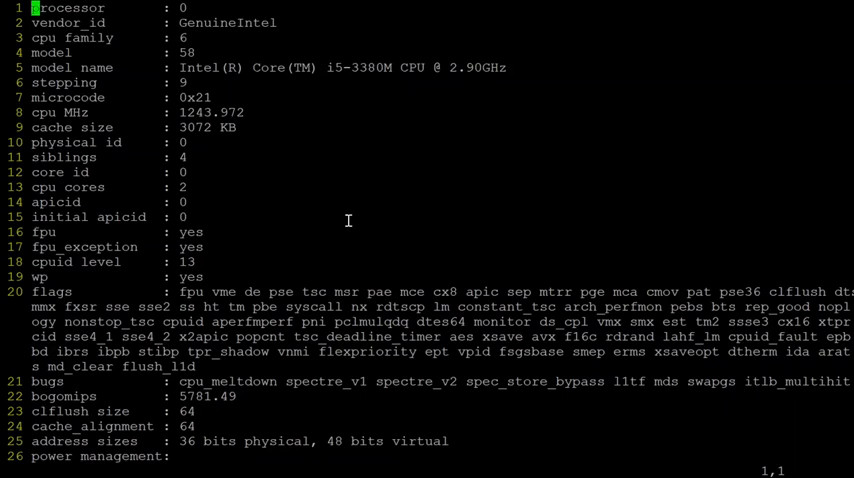
{"action": "mouse_move", "coordinate": [381, 224]}
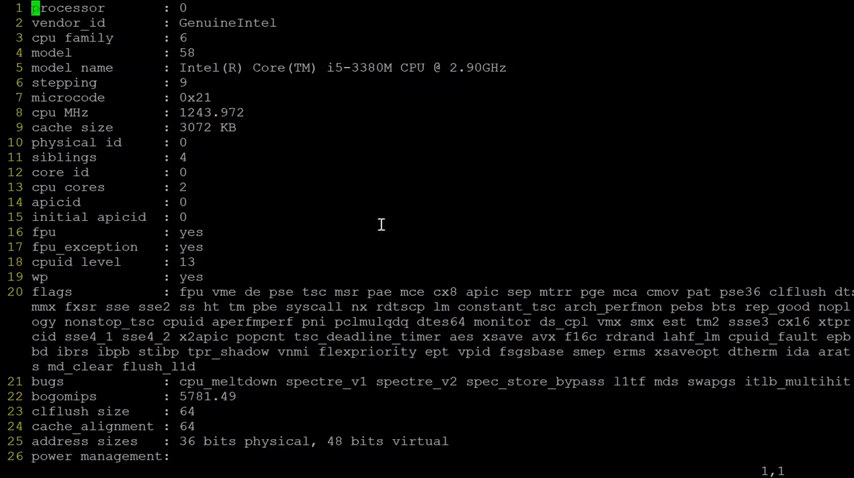
{"action": "mouse_move", "coordinate": [396, 230]}
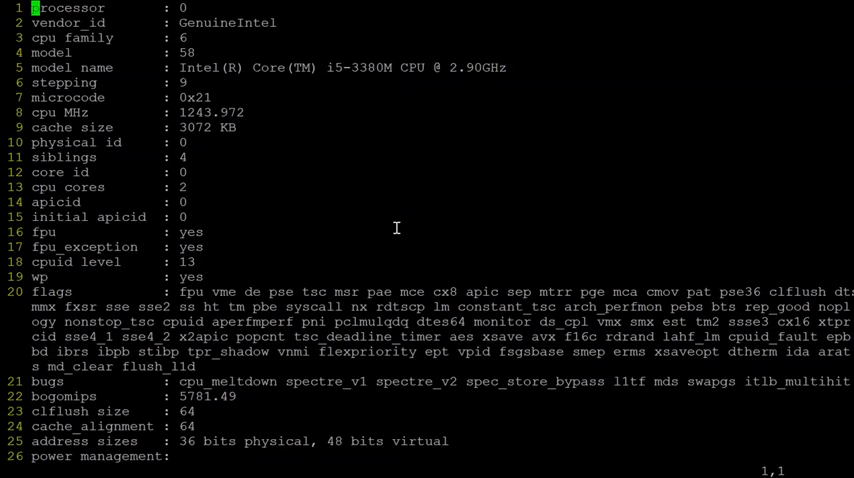
{"action": "mouse_move", "coordinate": [48, 291]}
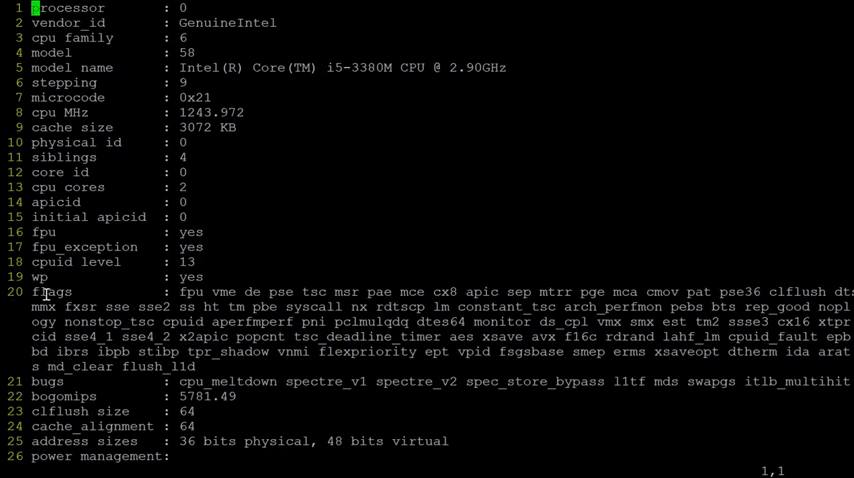
{"action": "double_click", "coordinate": [192, 291]}
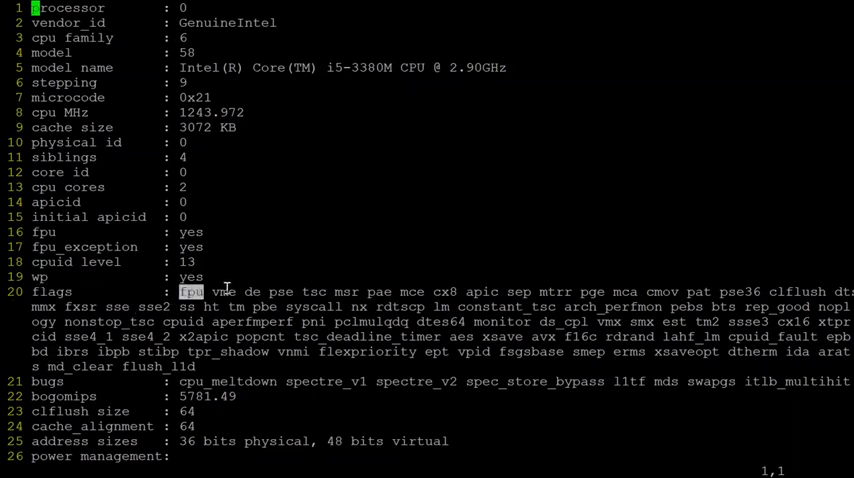
{"action": "double_click", "coordinate": [222, 291]}
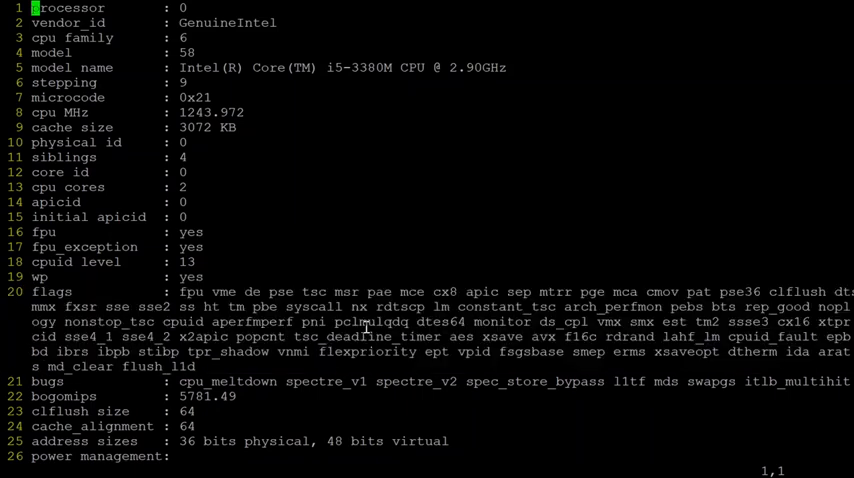
{"action": "mouse_move", "coordinate": [190, 368]}
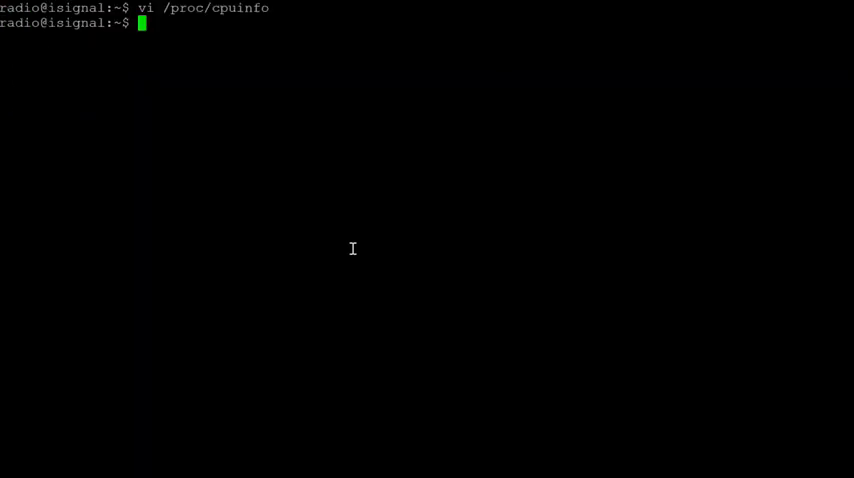
Step: Type and clear ark.intel.com at the prompt, then reopen /proc/cpuinfo in vi
{"action": "type", "text": "ar"}
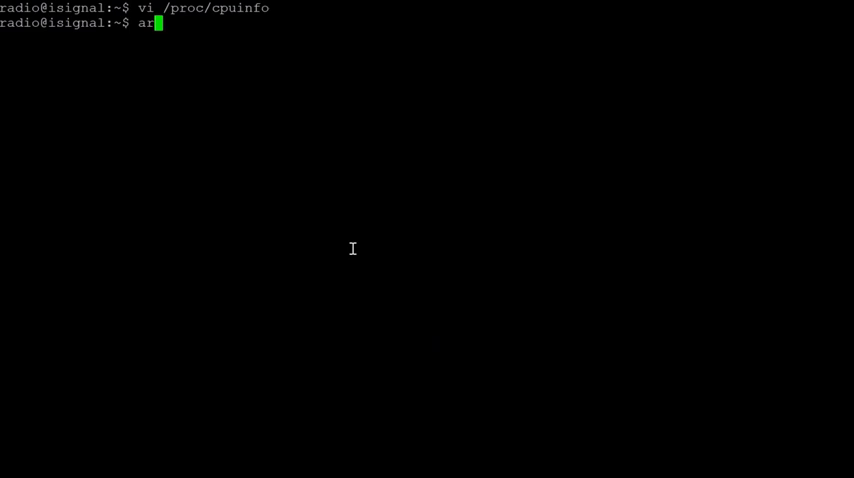
{"action": "type", "text": "k.it"}
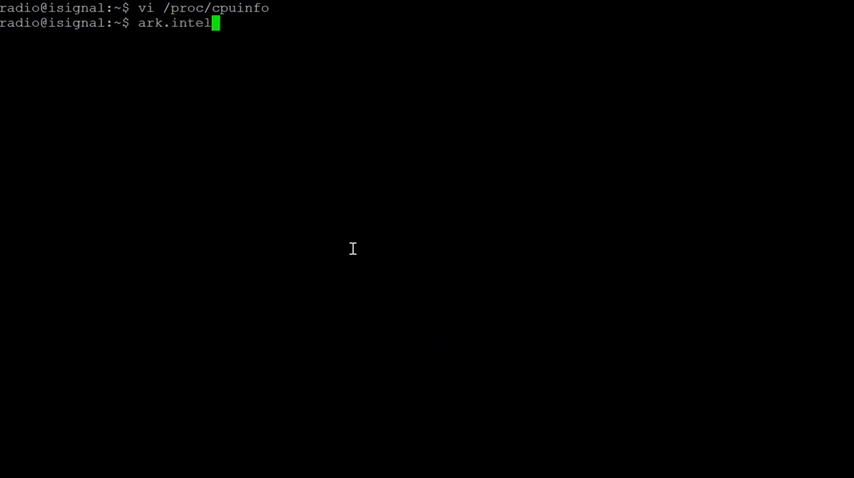
{"action": "type", "text": ".com"}
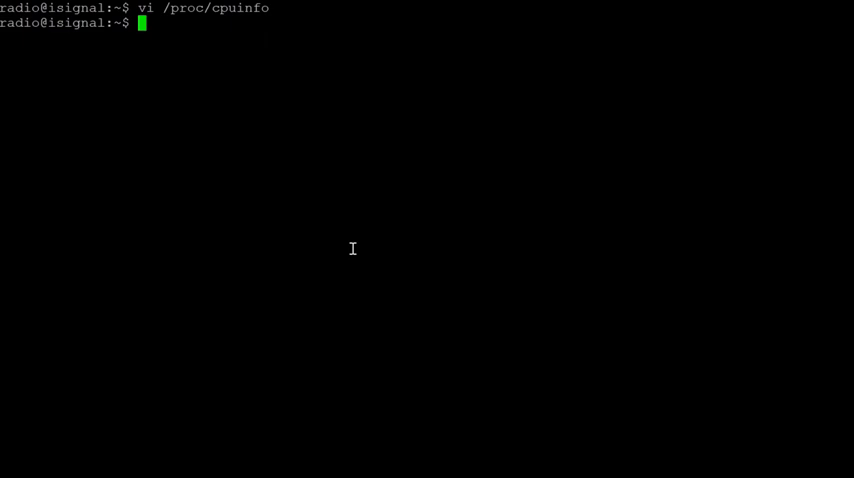
{"action": "type", "text": "ar"}
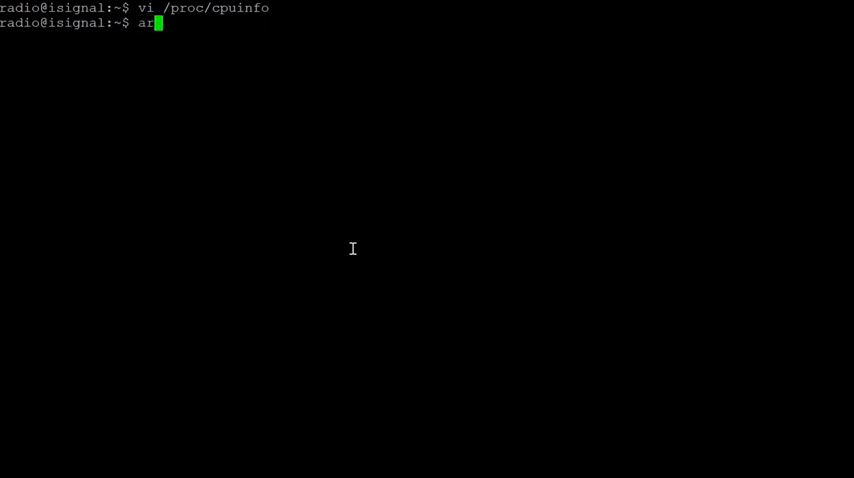
{"action": "type", "text": "k.intel"}
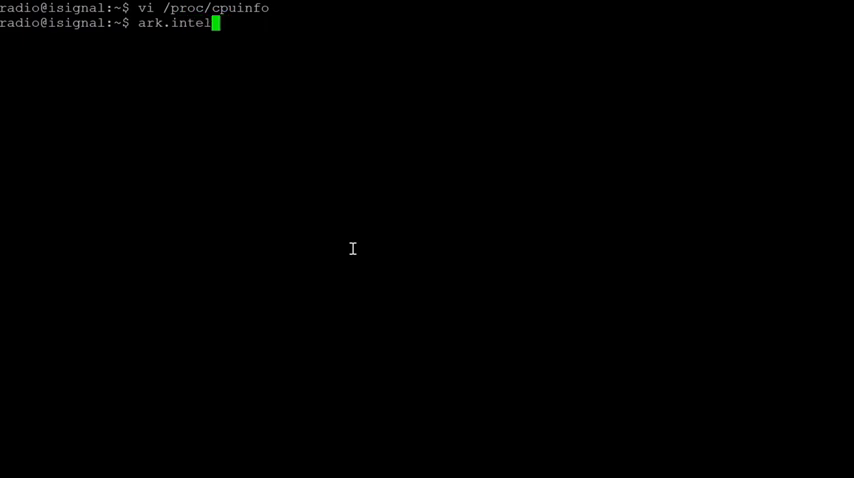
{"action": "type", "text": ".com"}
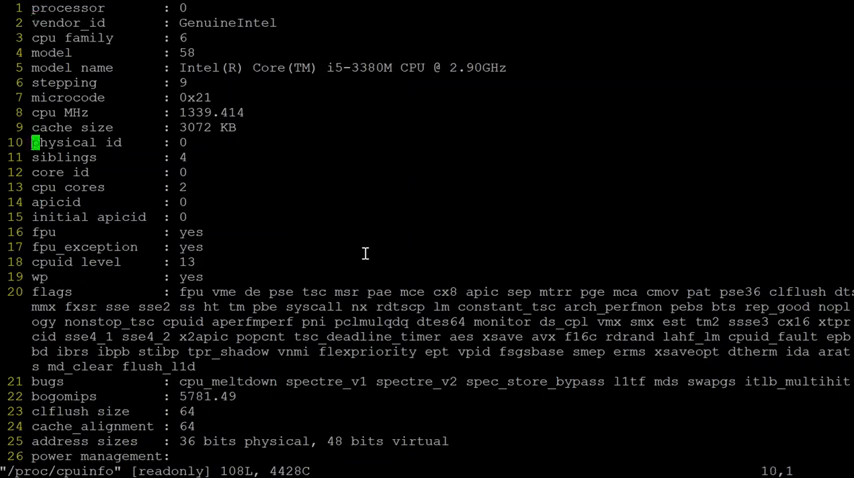
Step: Scroll through /proc/cpuinfo to processors 2 and 3, then quit vi
{"action": "scroll", "scroll_direction": "down", "scroll_amount": 3}
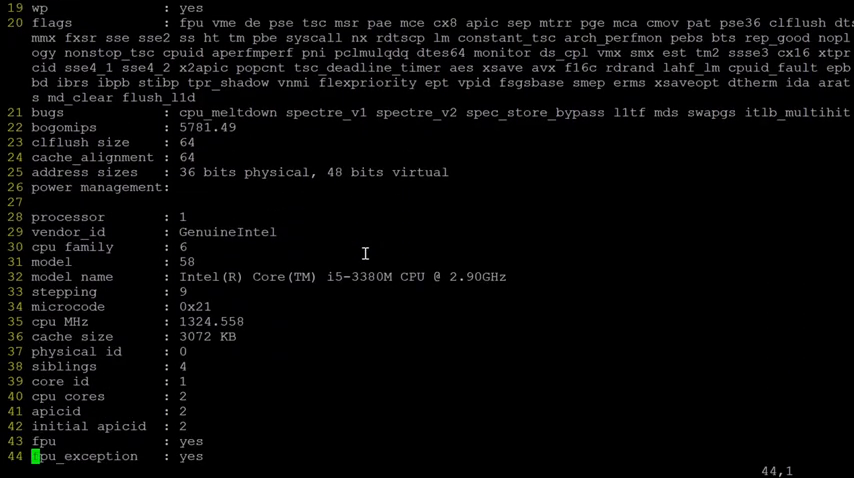
{"action": "scroll", "scroll_direction": "down", "scroll_amount": 3}
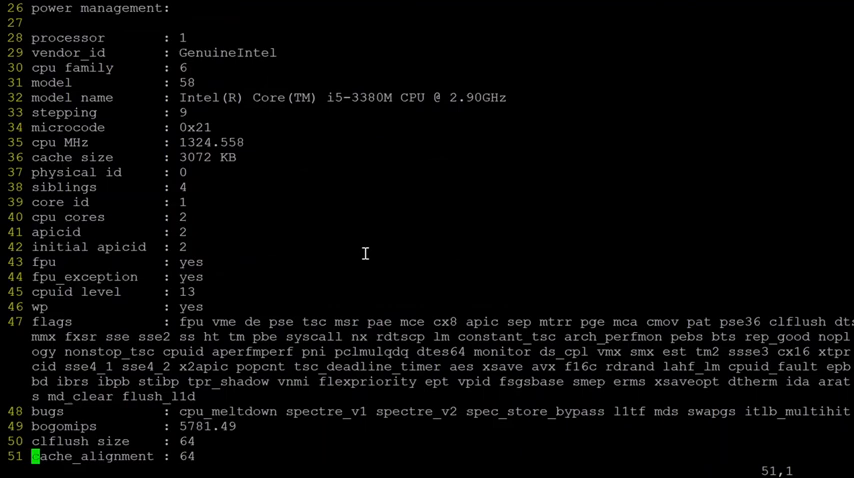
{"action": "scroll", "scroll_direction": "down", "scroll_amount": 3}
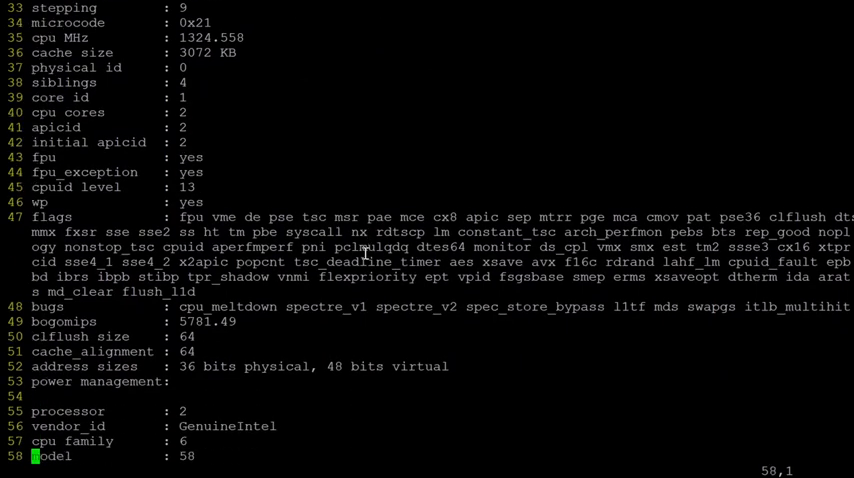
{"action": "scroll", "scroll_direction": "down", "scroll_amount": 3}
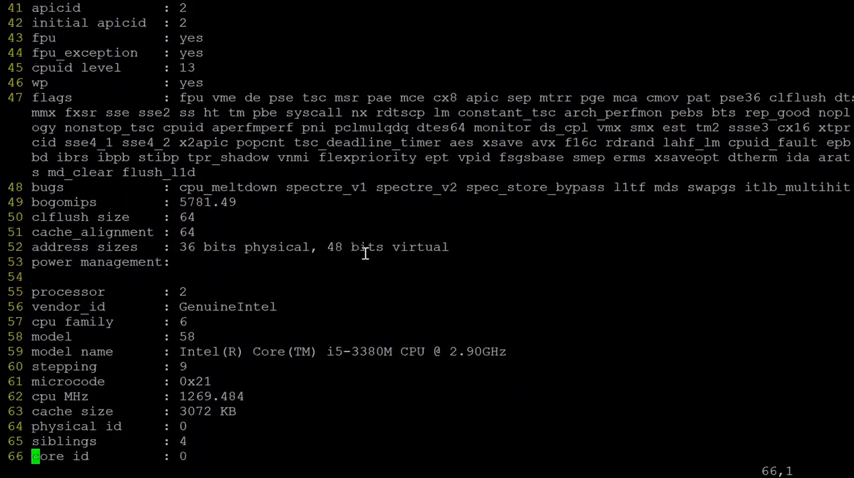
{"action": "scroll", "scroll_direction": "down", "scroll_amount": 3}
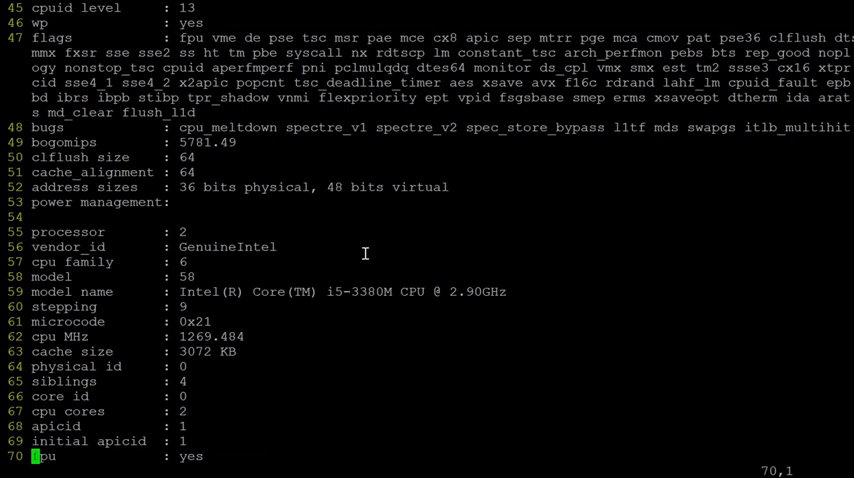
{"action": "scroll", "scroll_direction": "down", "scroll_amount": 3}
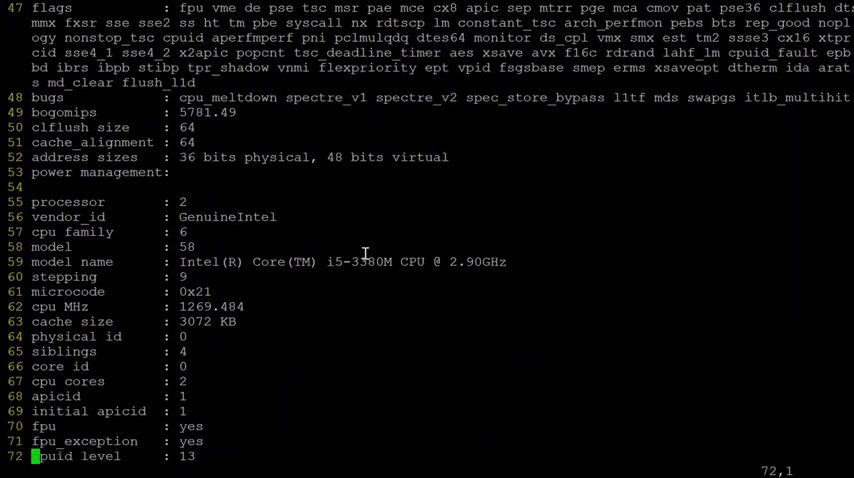
{"action": "scroll", "scroll_direction": "down", "scroll_amount": 3}
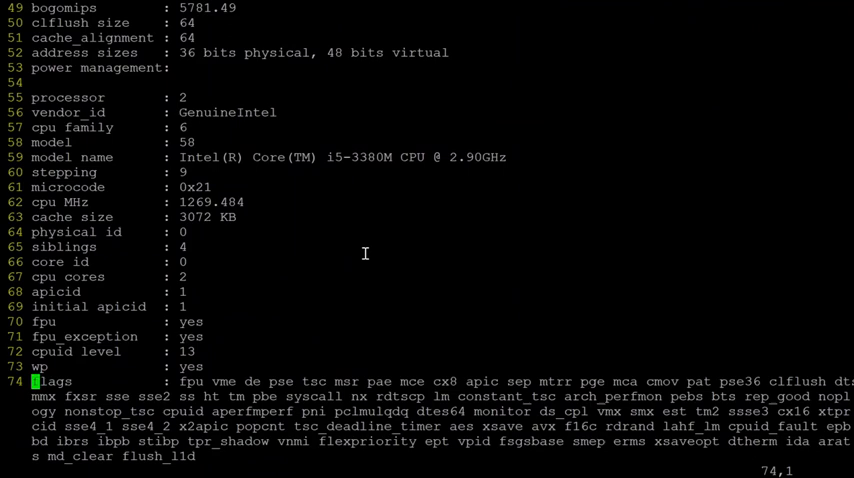
{"action": "scroll", "scroll_direction": "down", "scroll_amount": 3}
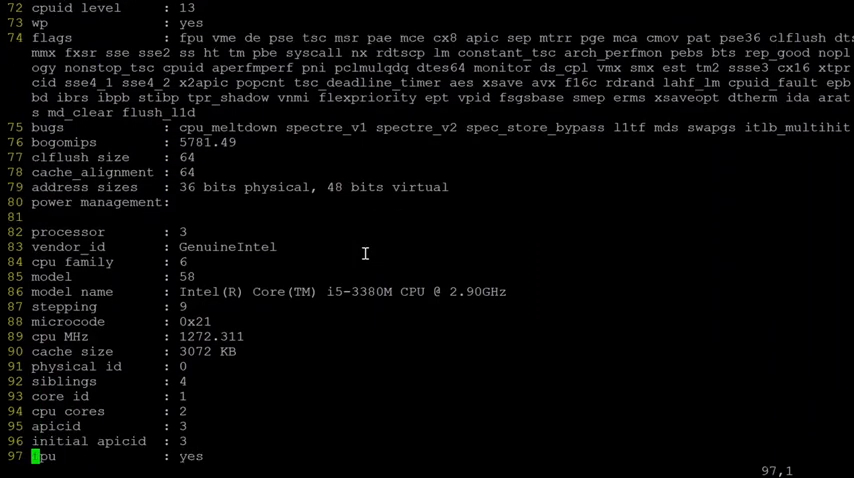
{"action": "scroll", "scroll_direction": "down", "scroll_amount": 3}
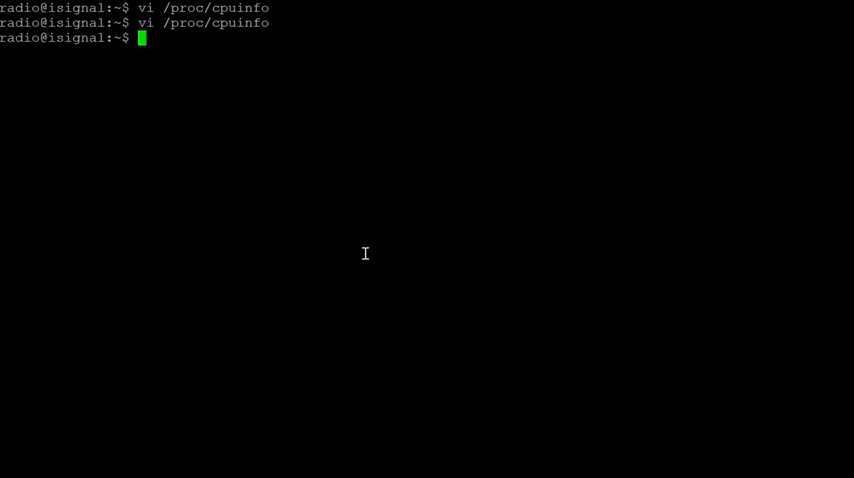
Step: Open /proc/meminfo in vi, read MemTotal (about 8 GB), MemFree and swap totals, then quit
{"action": "type", "text": "vi /proc/cpu"}
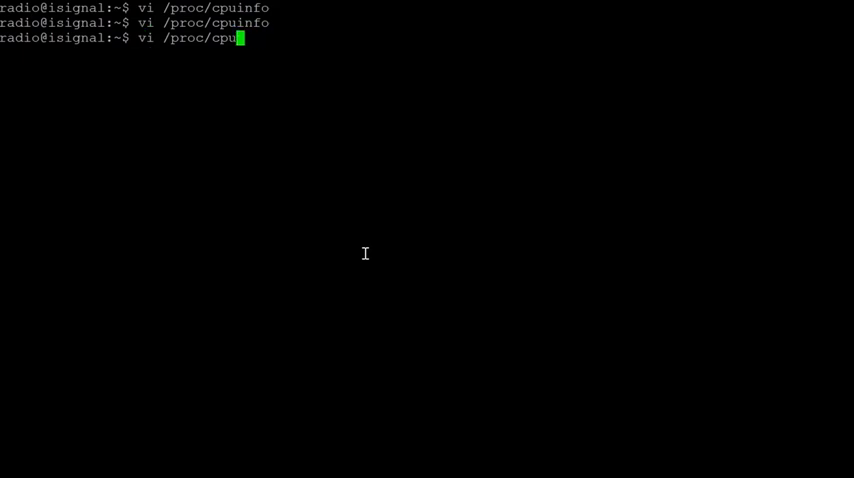
{"action": "type", "text": "mem"}
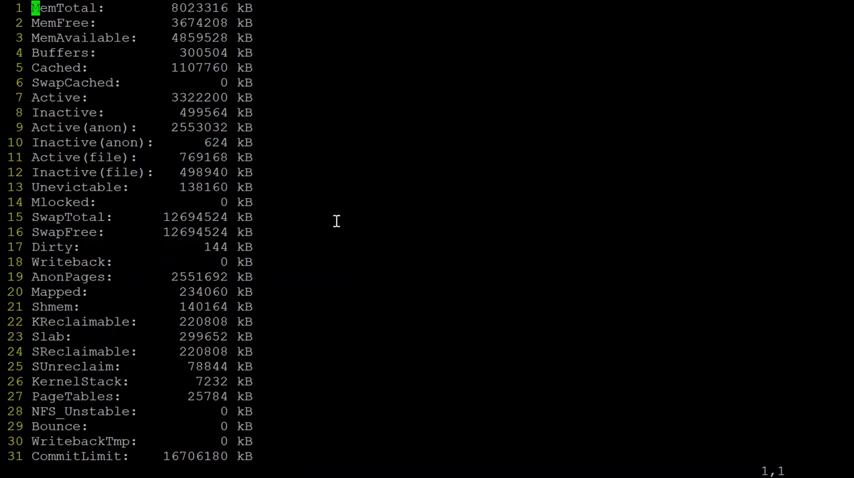
{"action": "double_click", "coordinate": [205, 7]}
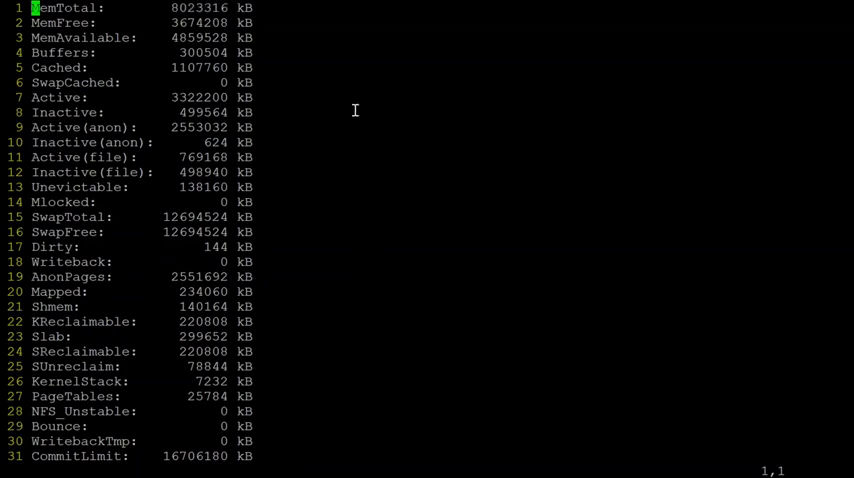
{"action": "mouse_move", "coordinate": [201, 10]}
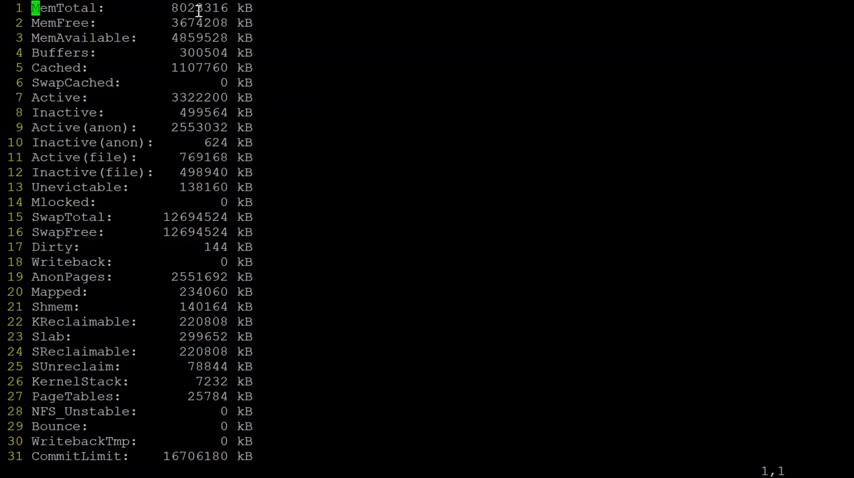
{"action": "double_click", "coordinate": [197, 24]}
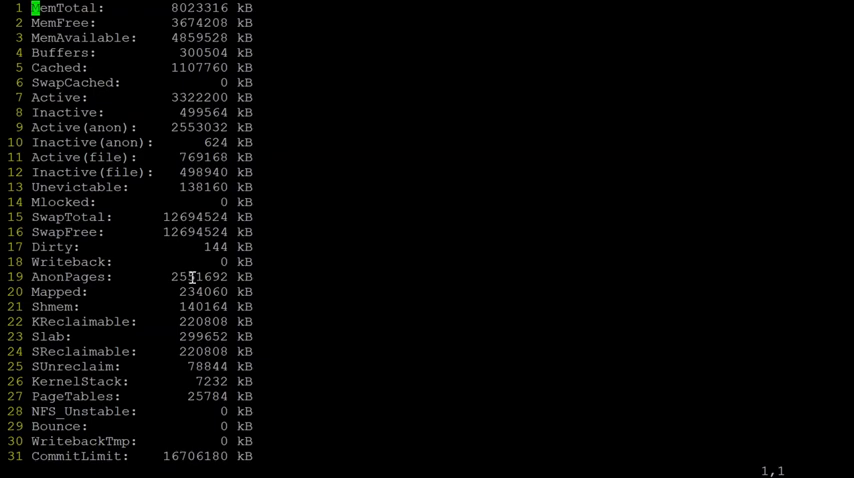
{"action": "key", "text": "j"}
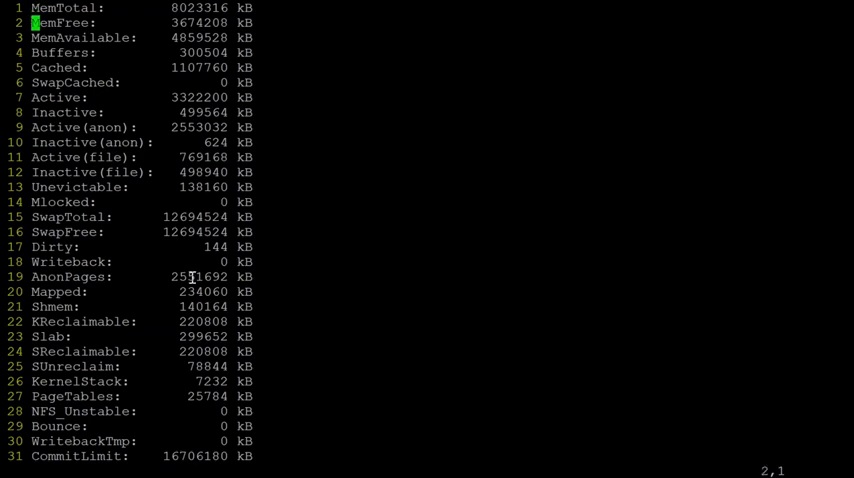
{"action": "scroll", "scroll_direction": "down", "scroll_amount": 3}
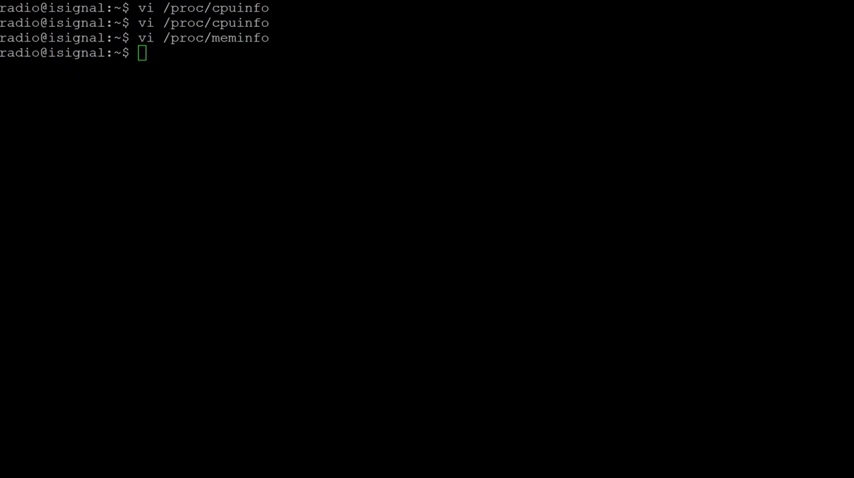
Step: Run sudo dmidecode -t processor and scroll to Core i5-3380M, 2 cores, 4 threads
{"action": "type", "text": "s"}
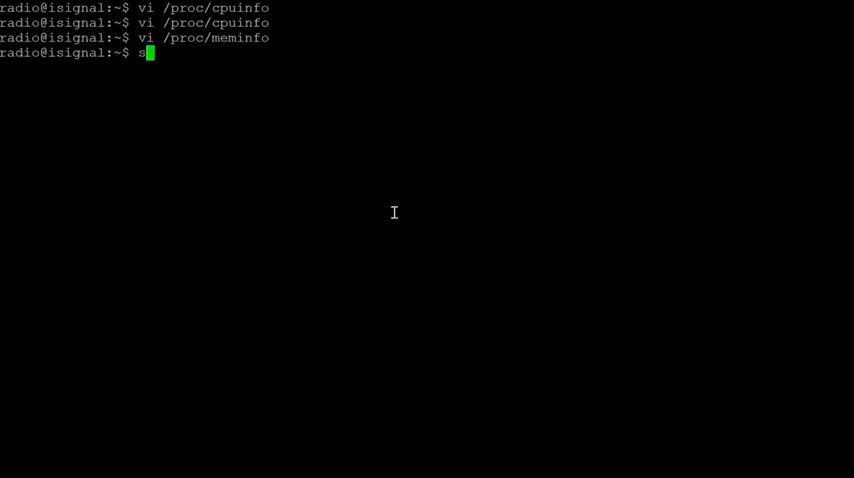
{"action": "type", "text": "udo dmi"}
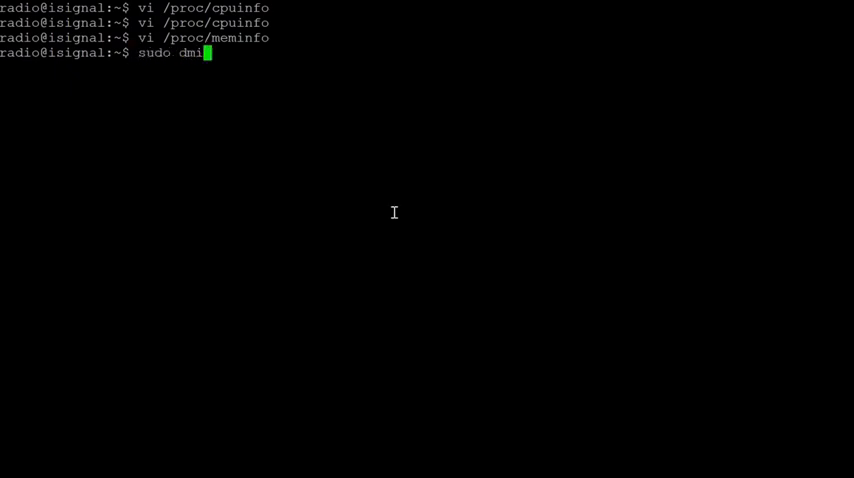
{"action": "type", "text": "decode"}
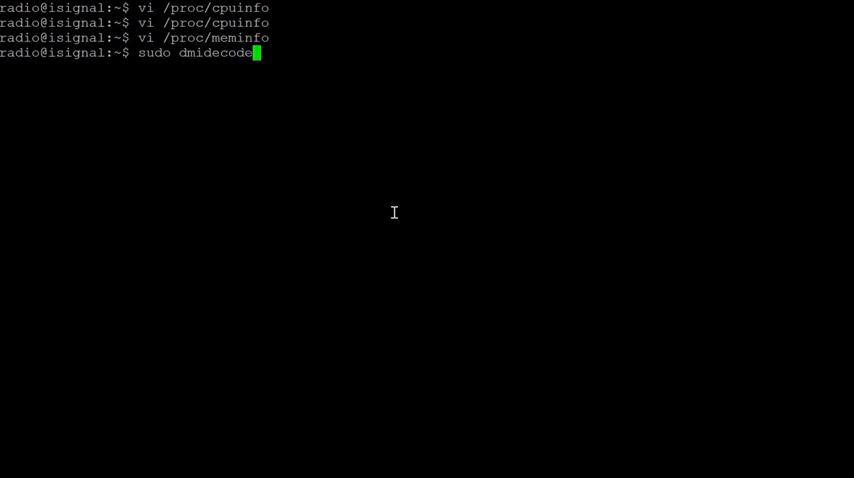
{"action": "type", "text": "-t"}
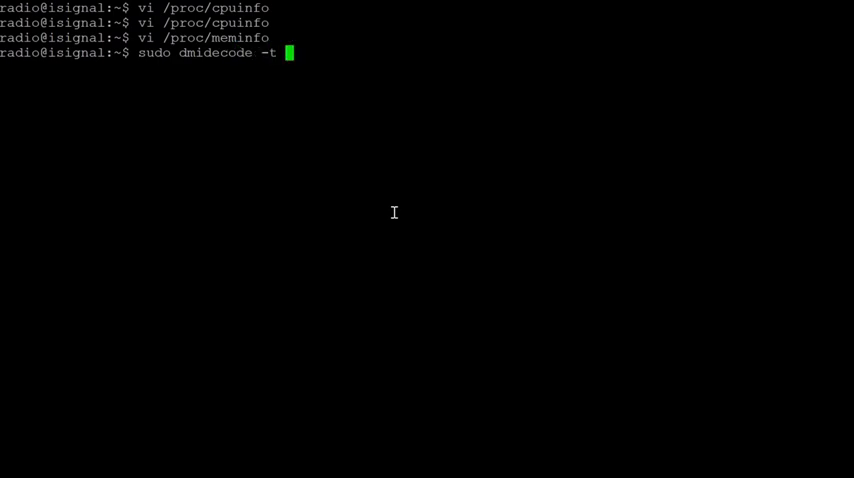
{"action": "type", "text": "processor"}
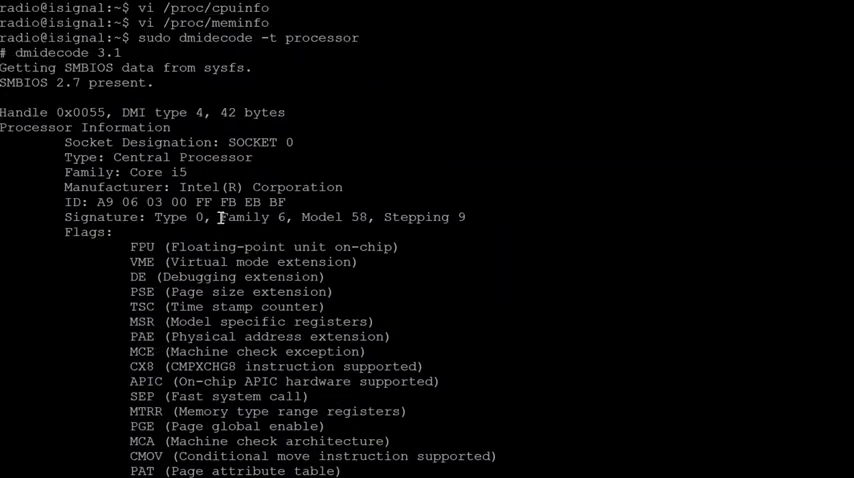
{"action": "scroll", "scroll_direction": "down", "scroll_amount": 3}
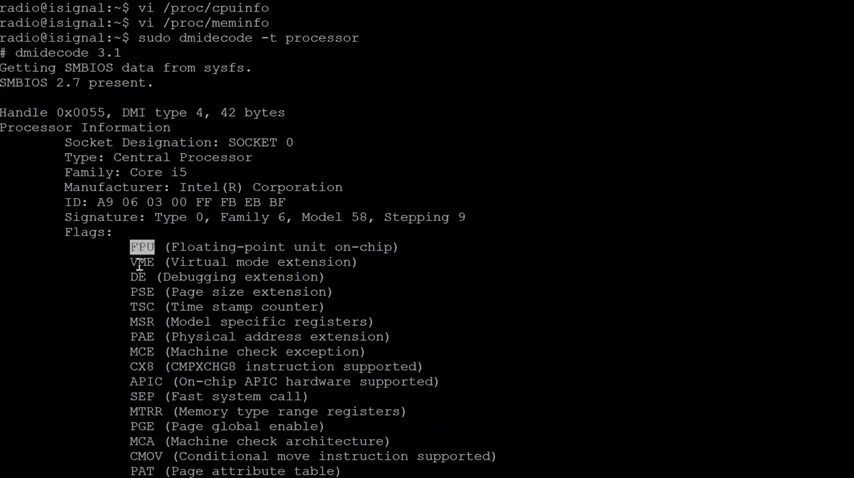
{"action": "scroll", "scroll_direction": "down", "scroll_amount": 3}
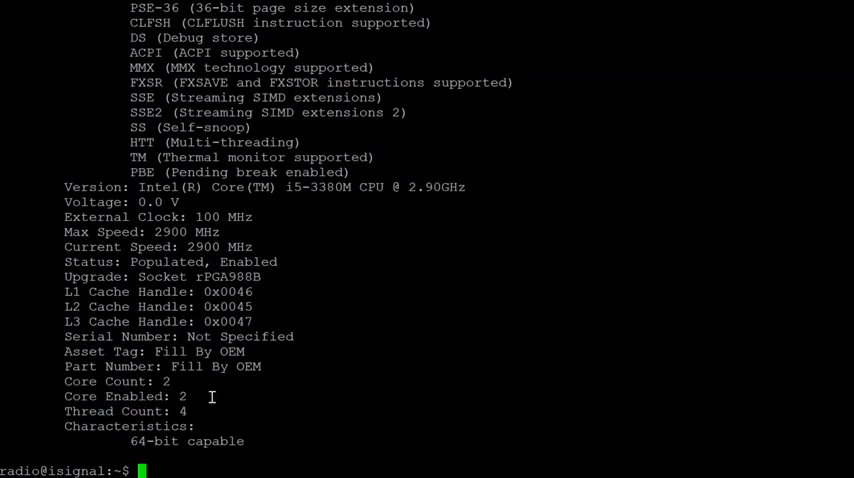
{"action": "mouse_move", "coordinate": [165, 382]}
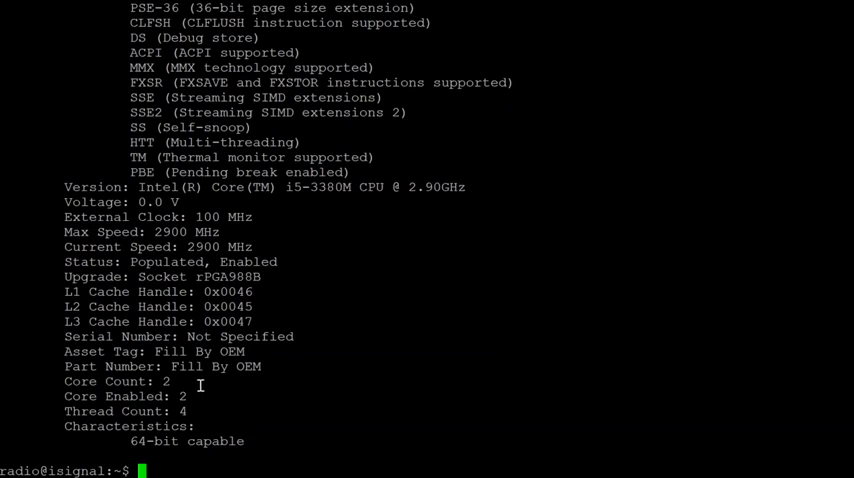
{"action": "mouse_move", "coordinate": [197, 120]}
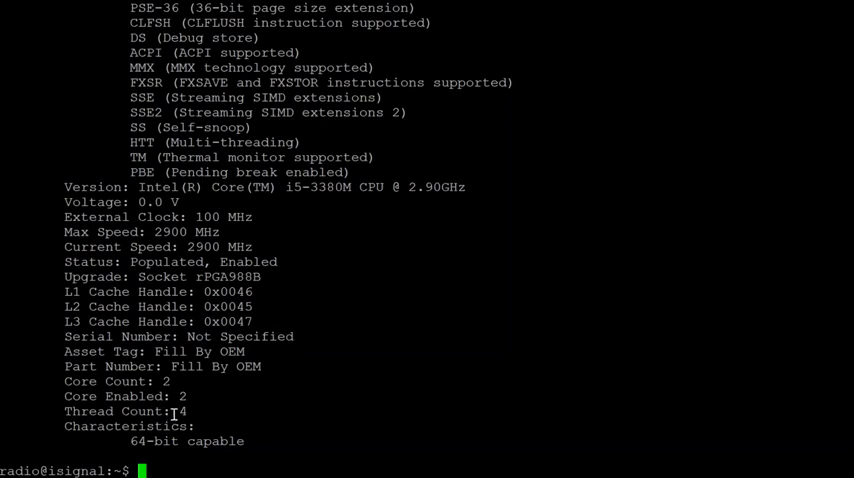
{"action": "mouse_move", "coordinate": [270, 382]}
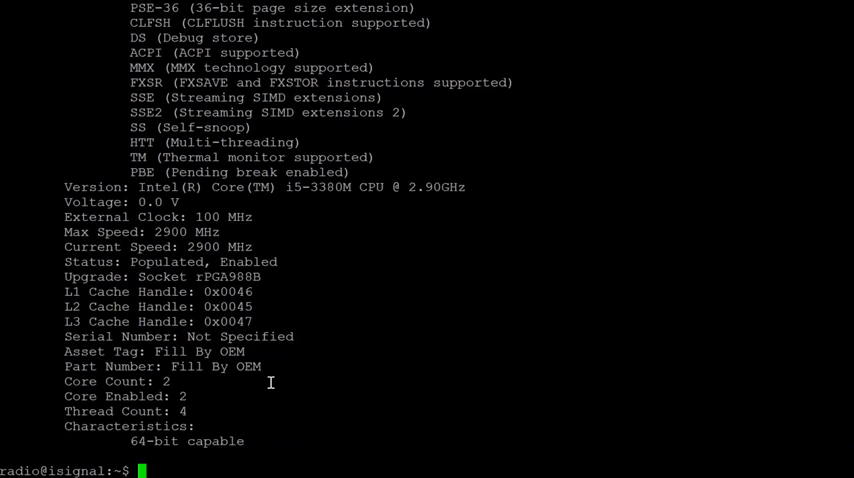
{"action": "mouse_move", "coordinate": [322, 338]}
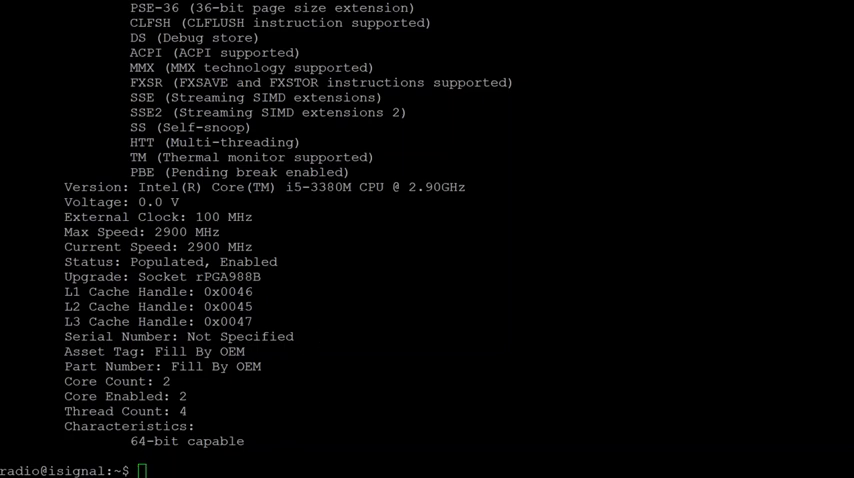
{"action": "mouse_move", "coordinate": [330, 312]}
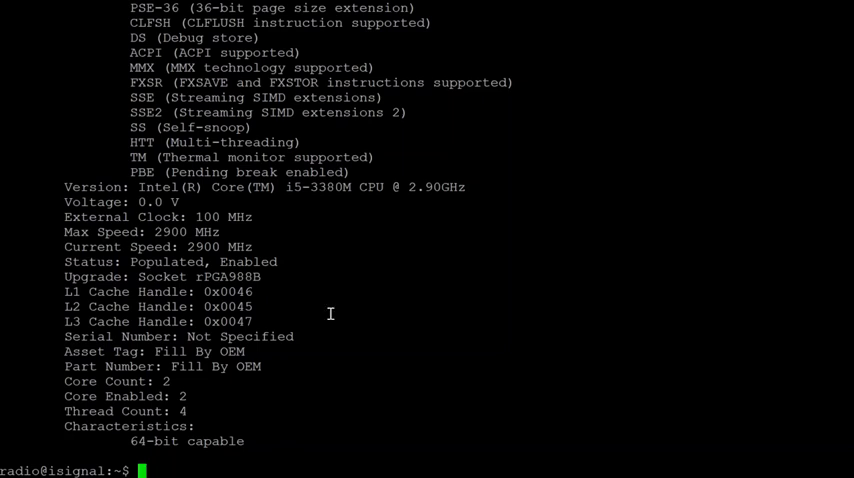
Step: Enter hwinfo --cpu --short to list the four i5-3380M CPU entries
{"action": "type", "text": "hwinfo"}
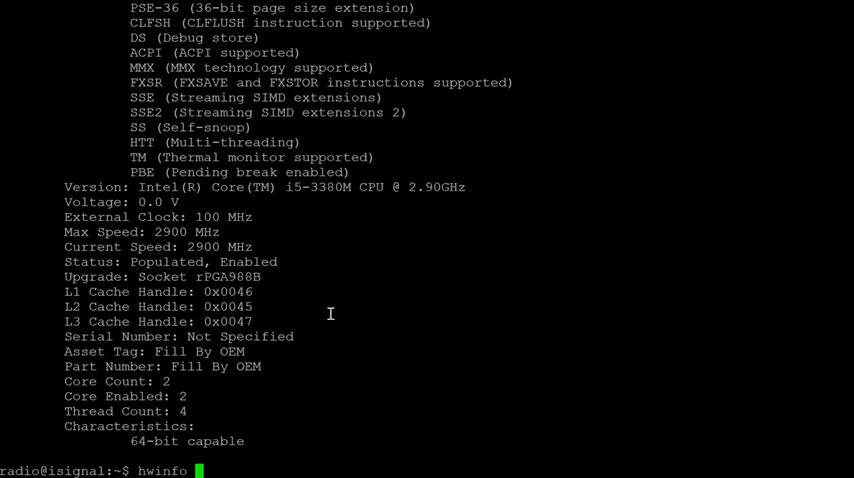
{"action": "type", "text": "--cpu --short"}
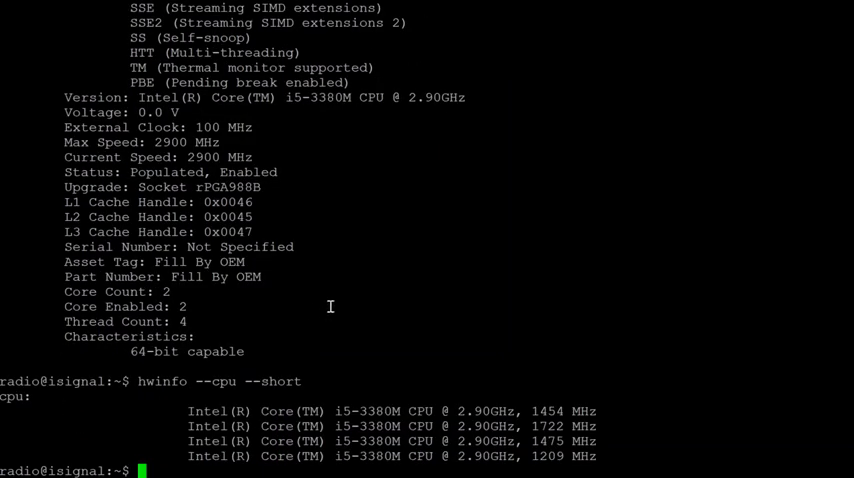
{"action": "mouse_move", "coordinate": [410, 341]}
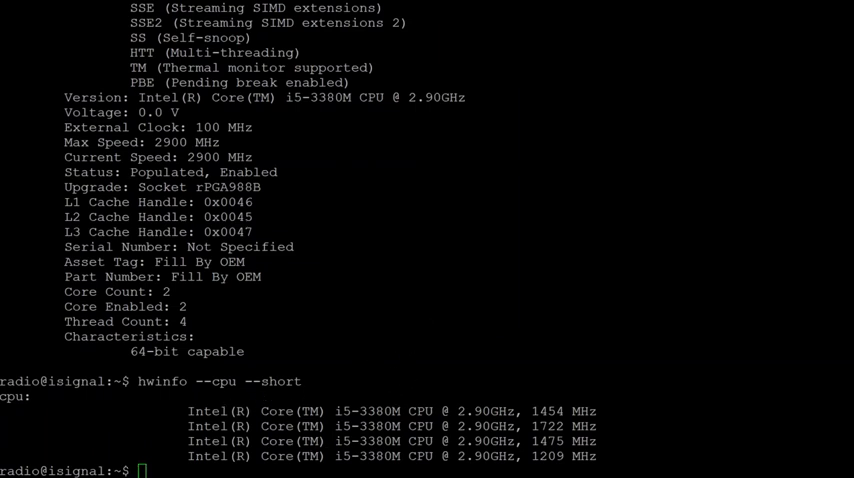
{"action": "mouse_move", "coordinate": [393, 239]}
{"action": "type", "text": "nproc"}
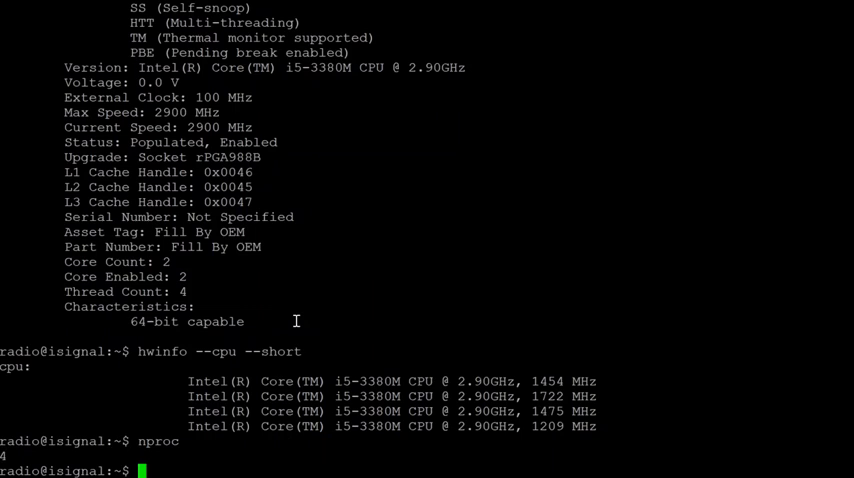
{"action": "mouse_move", "coordinate": [386, 248]}
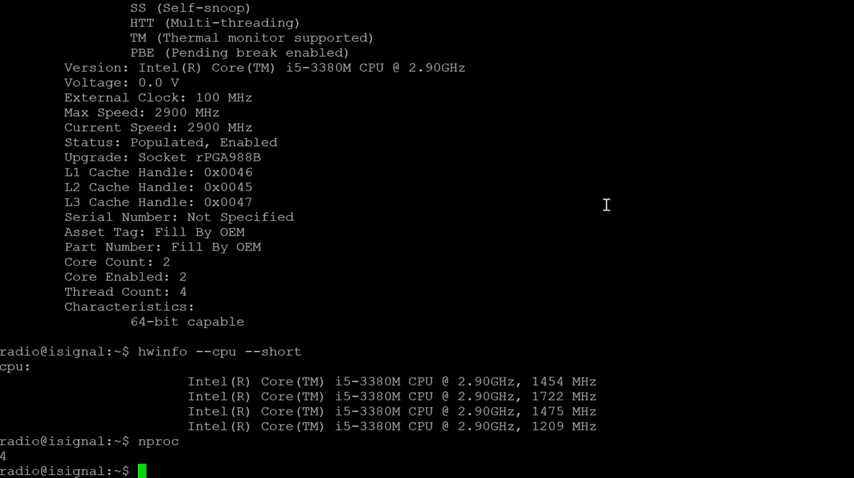
{"action": "mouse_move", "coordinate": [592, 188]}
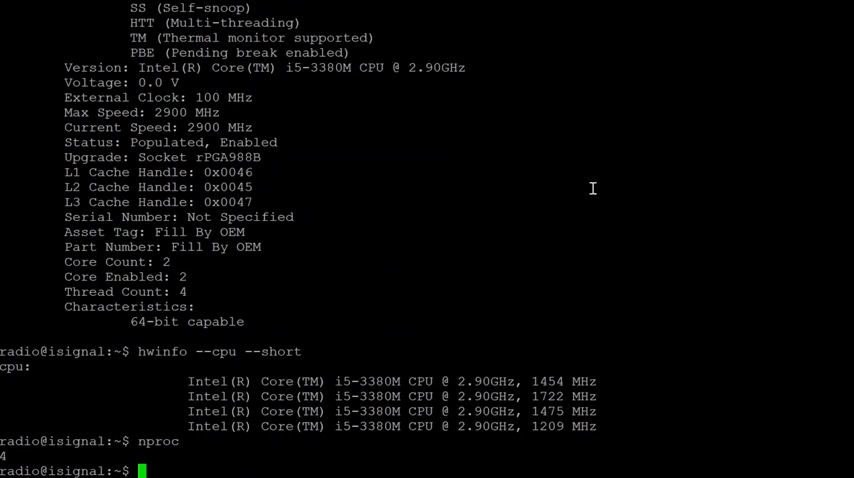
{"action": "mouse_move", "coordinate": [584, 197]}
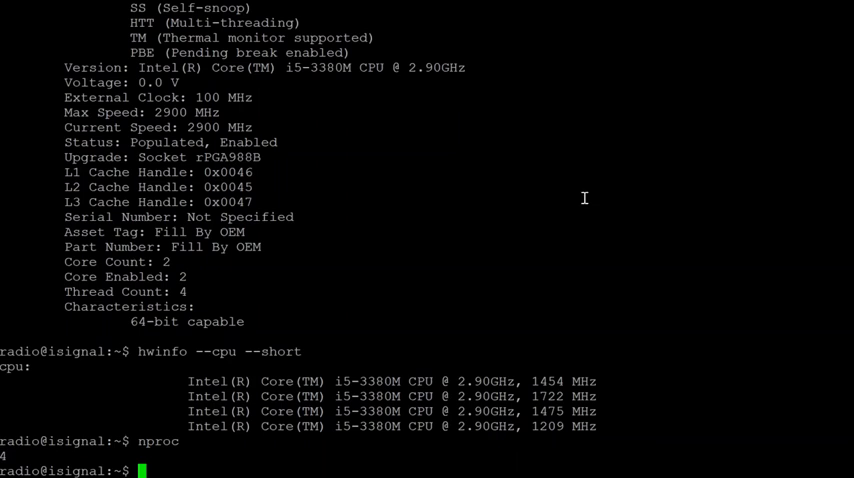